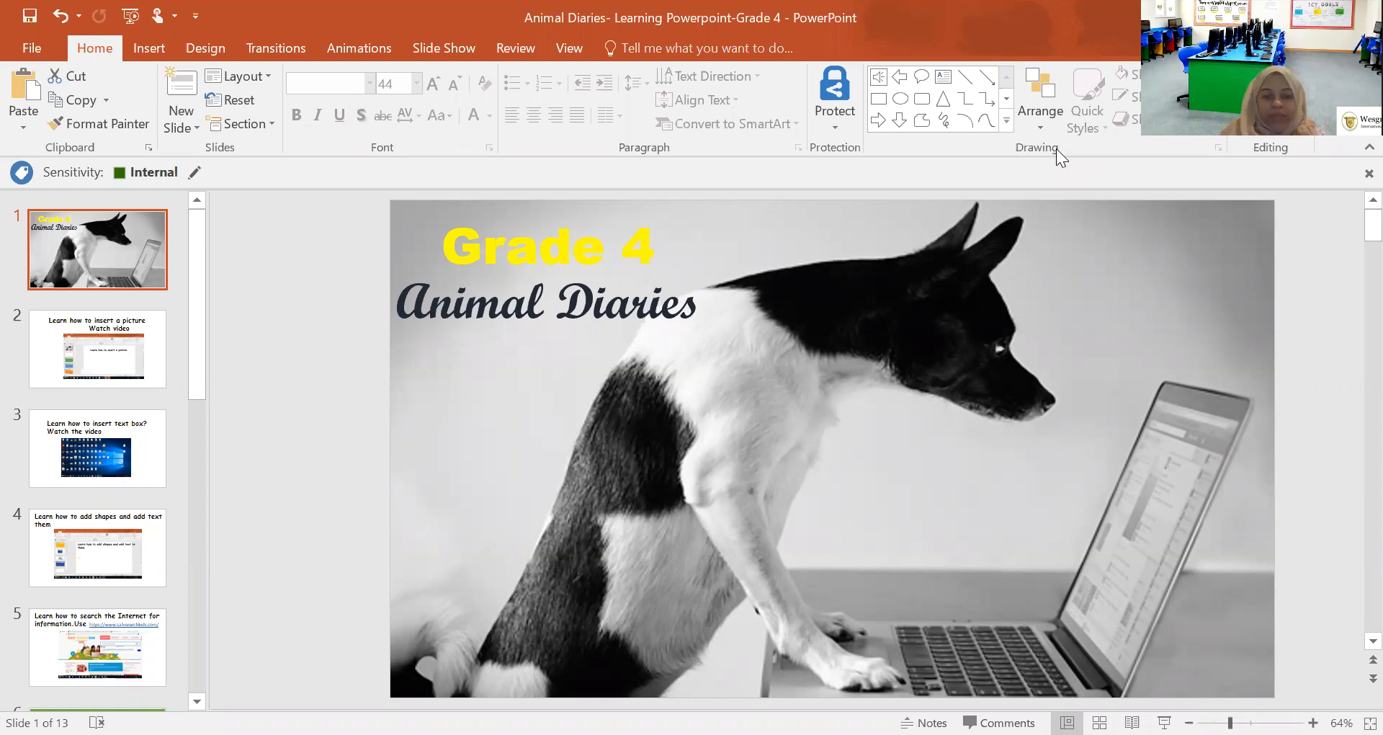
mouse_move(496, 339)
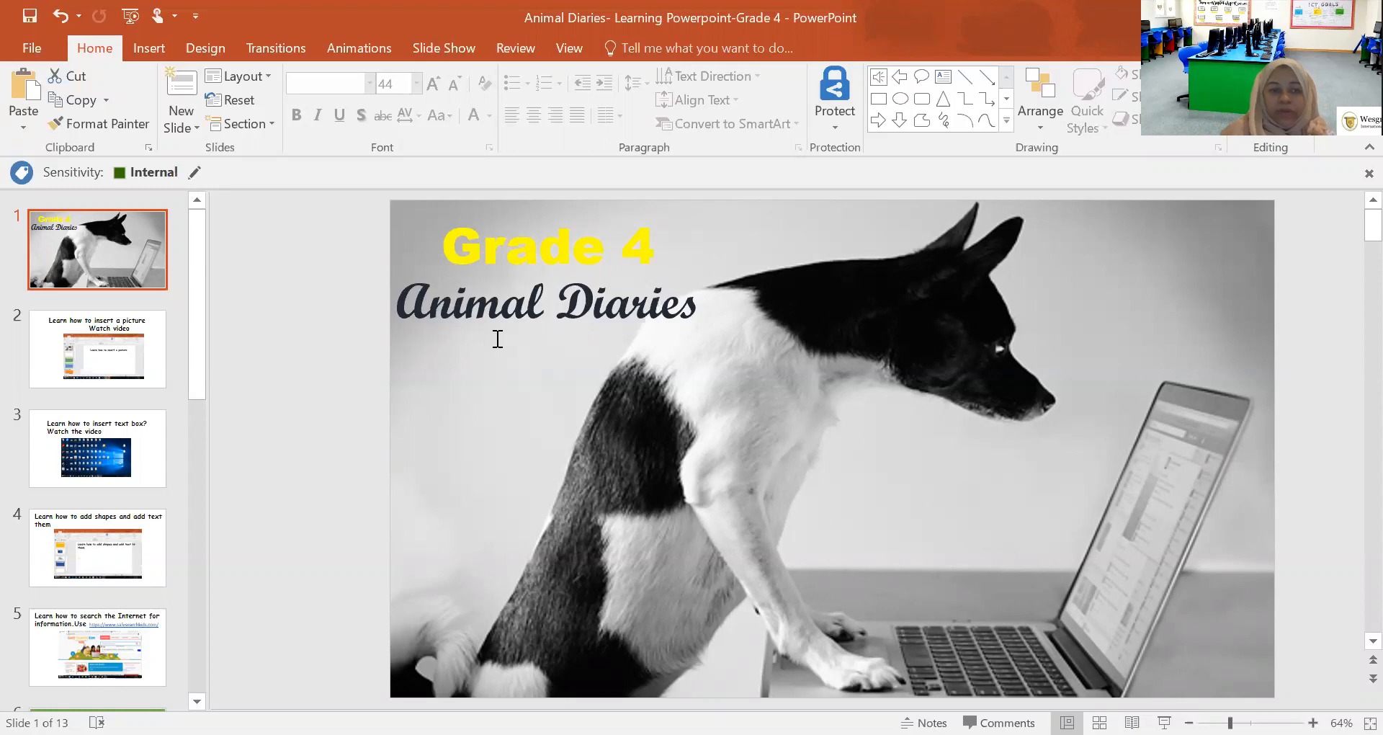
mouse_move(86, 353)
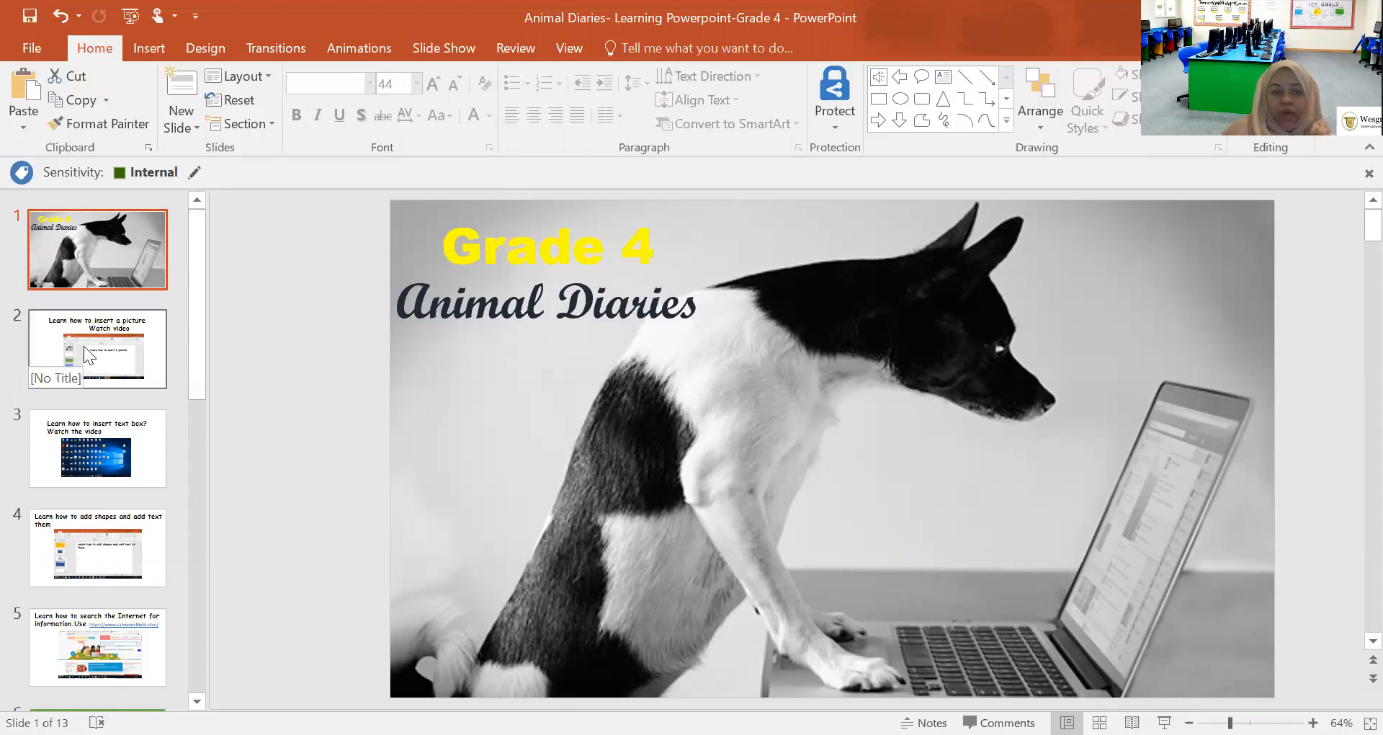
mouse_move(82, 382)
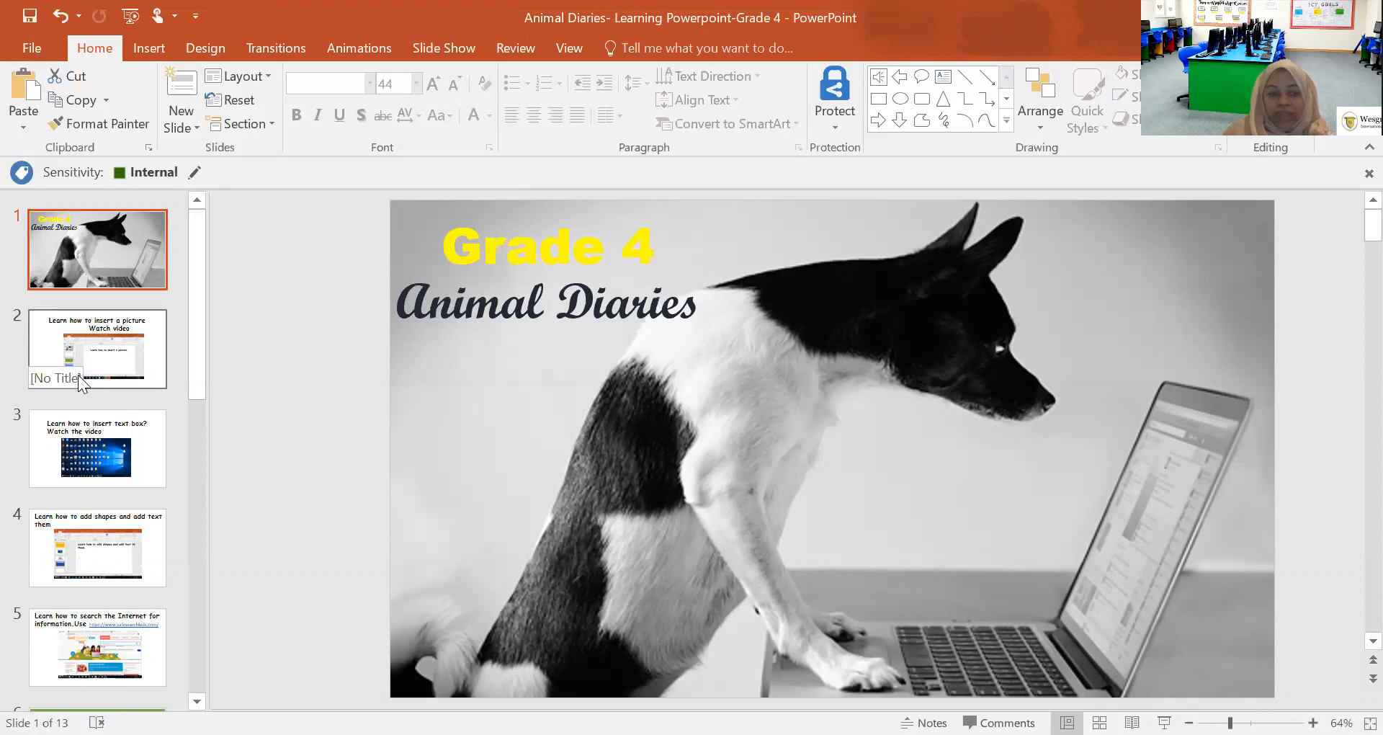
View the how-to slides on inserting a picture, a text box, and shapes with text.
click(98, 349)
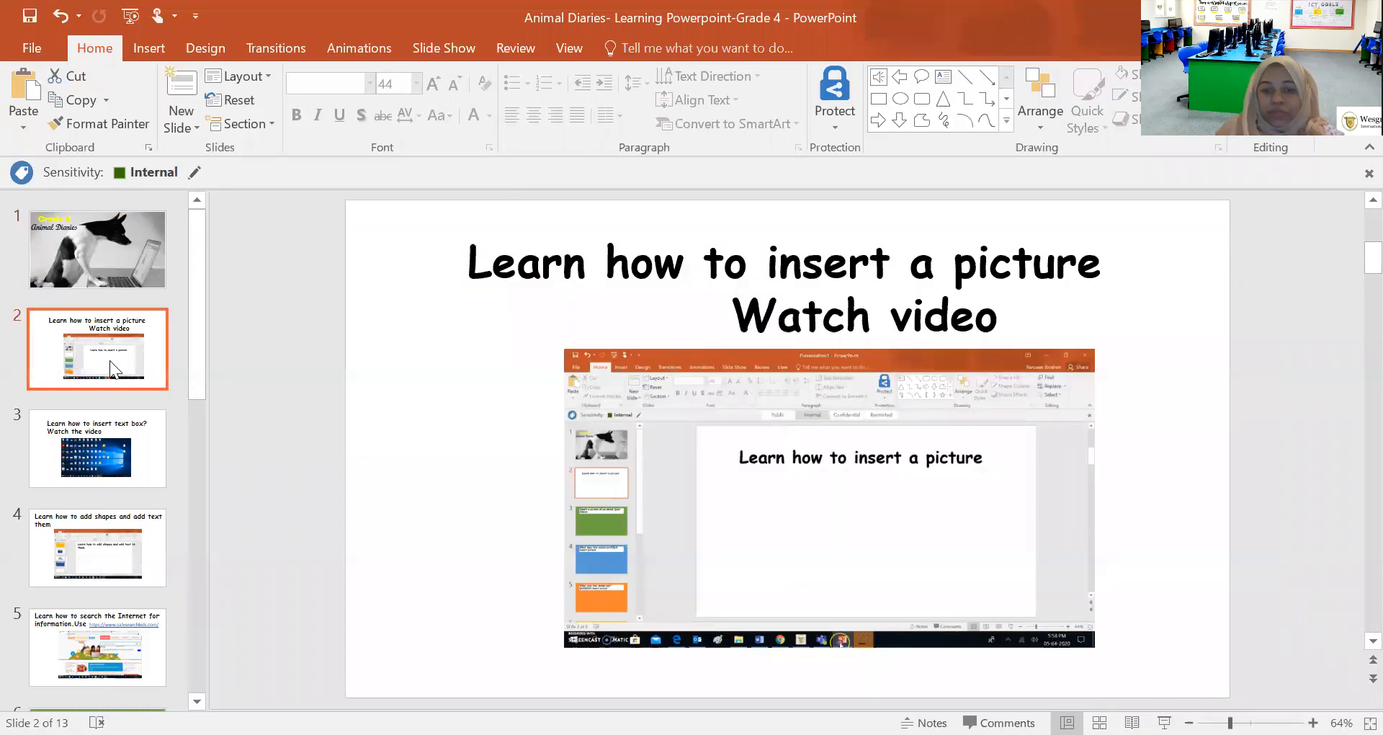
mouse_move(556, 564)
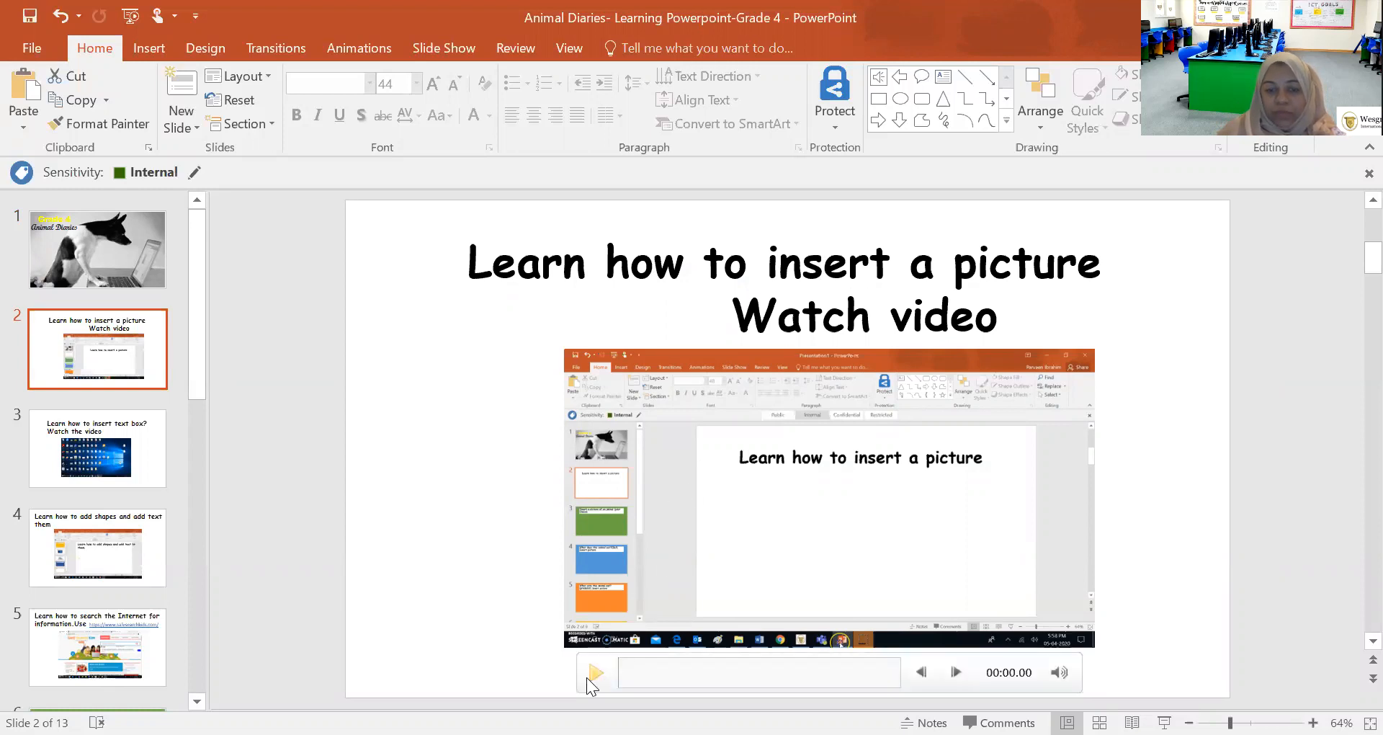
mouse_move(595, 672)
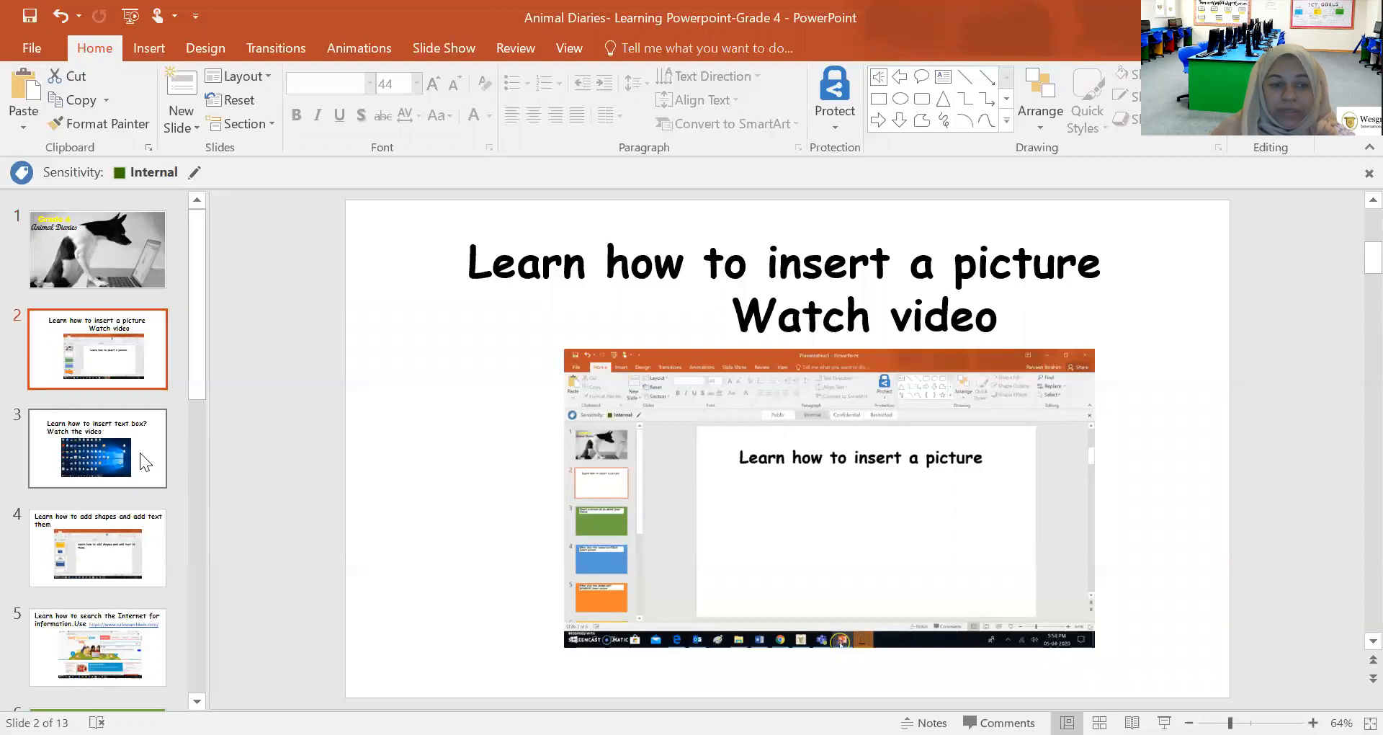
click(97, 447)
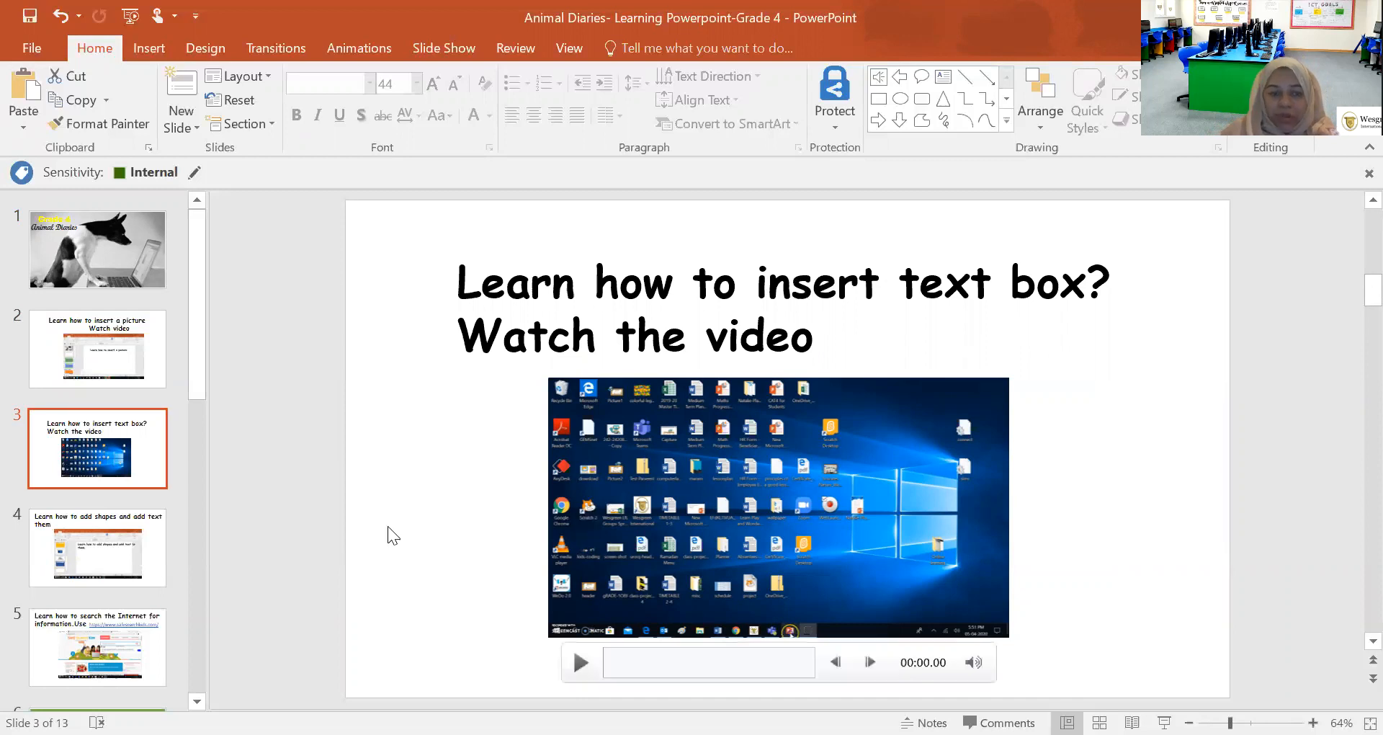
click(97, 546)
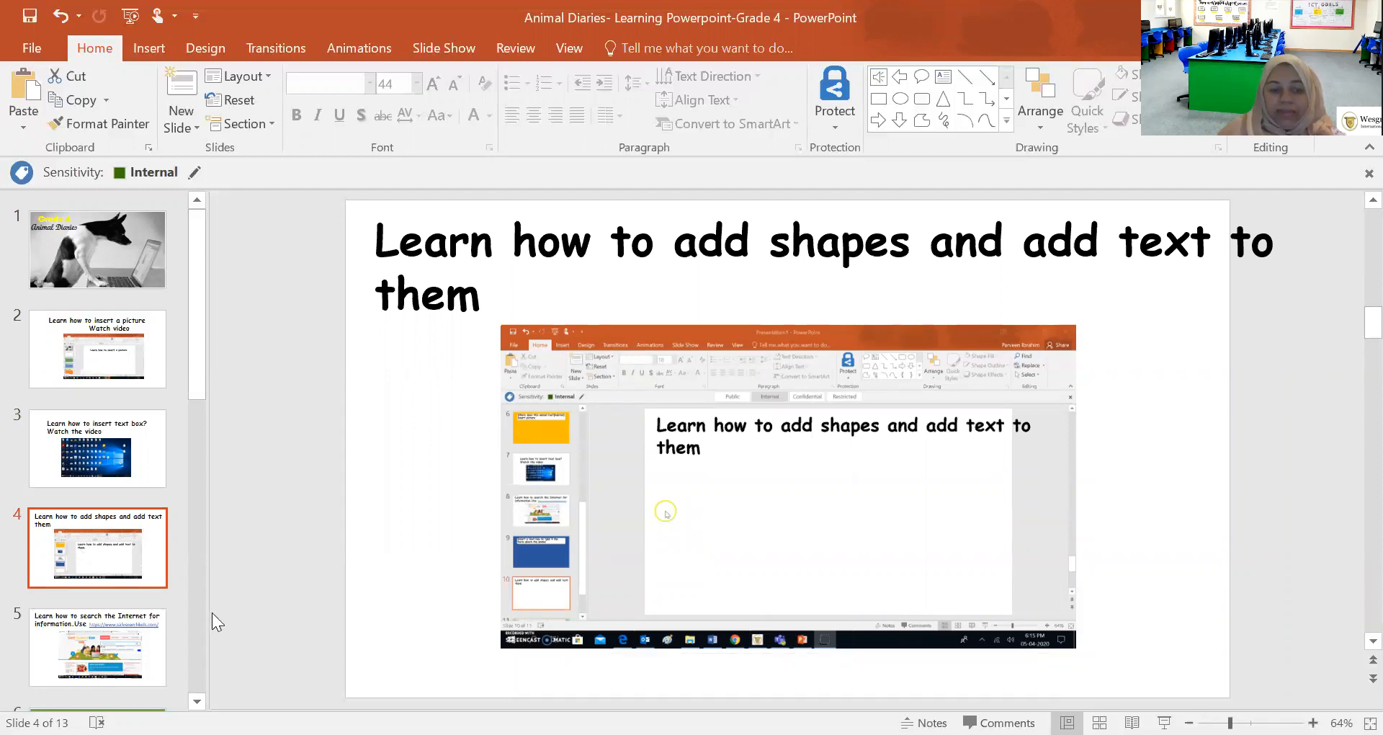
Show slide 5 on searching the Internet, with its safesearchkids.com link.
click(98, 647)
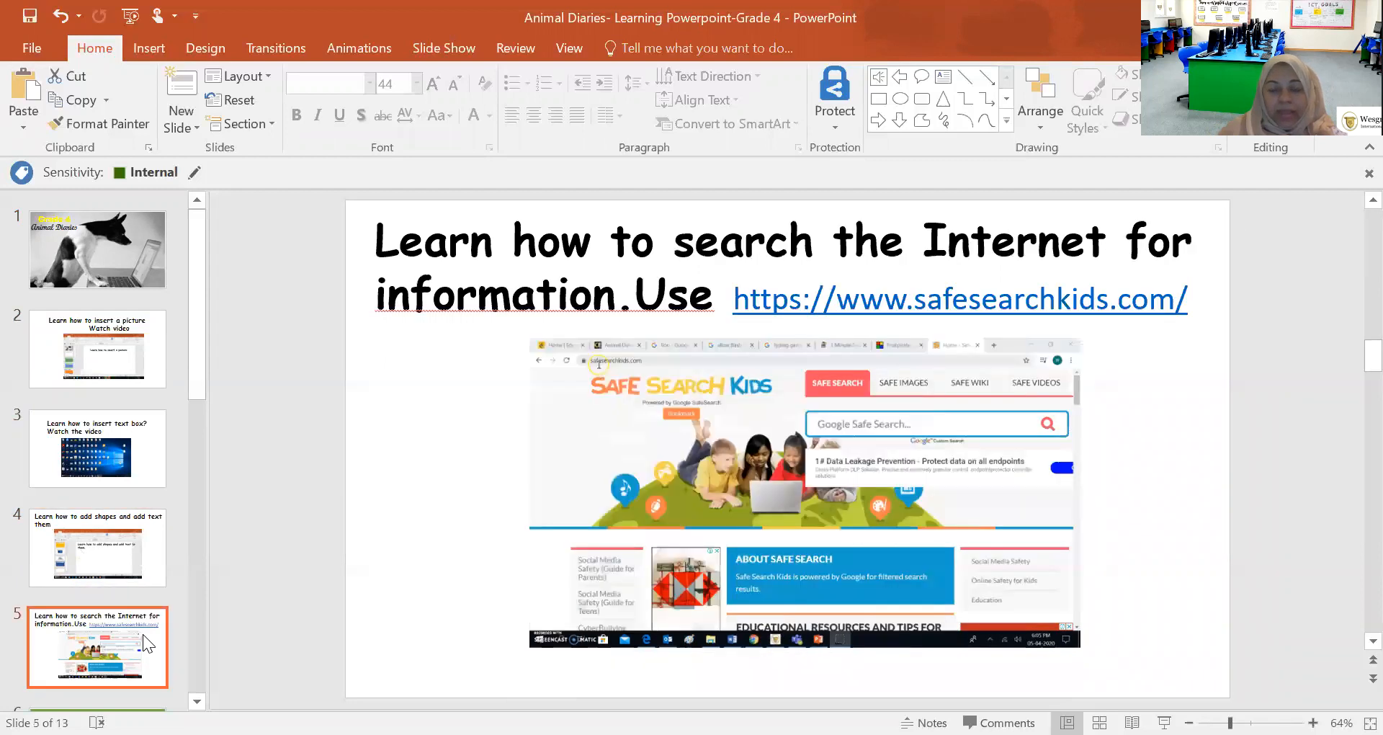
click(712, 502)
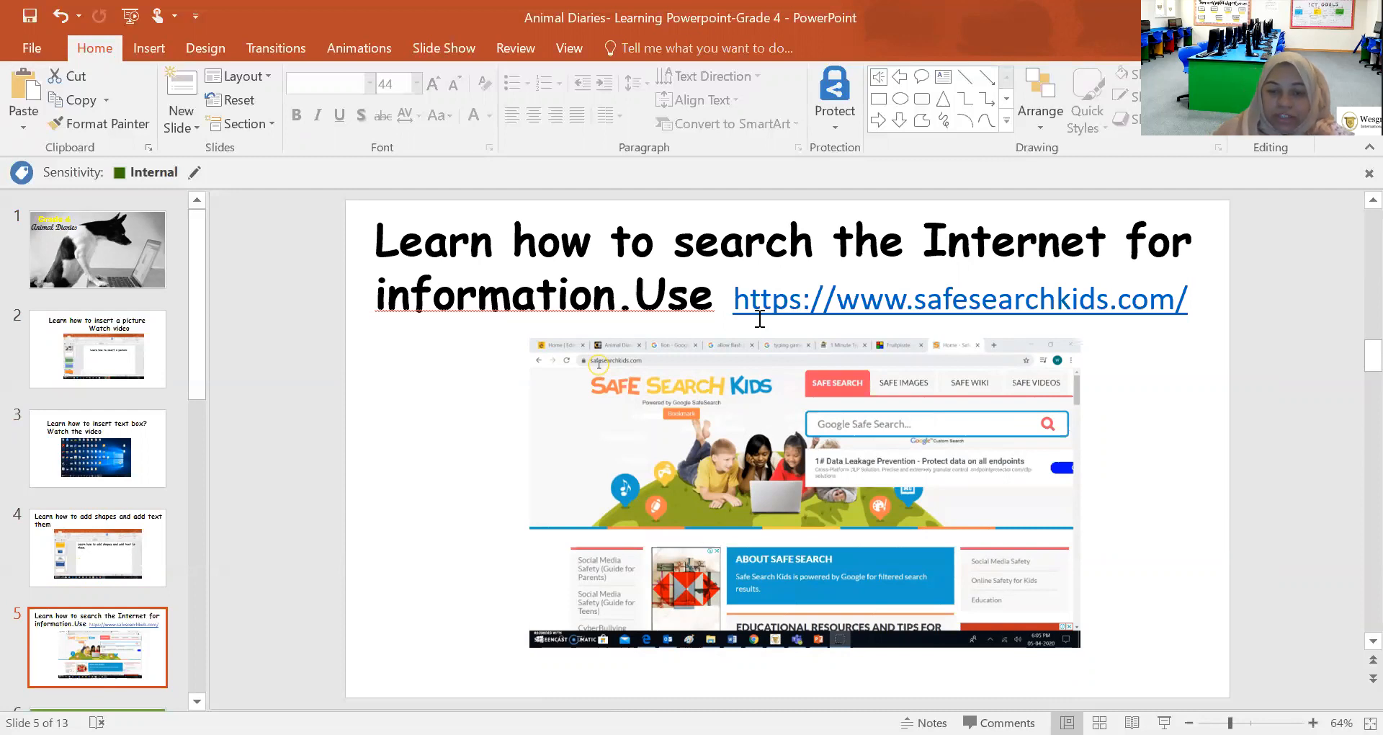
click(579, 535)
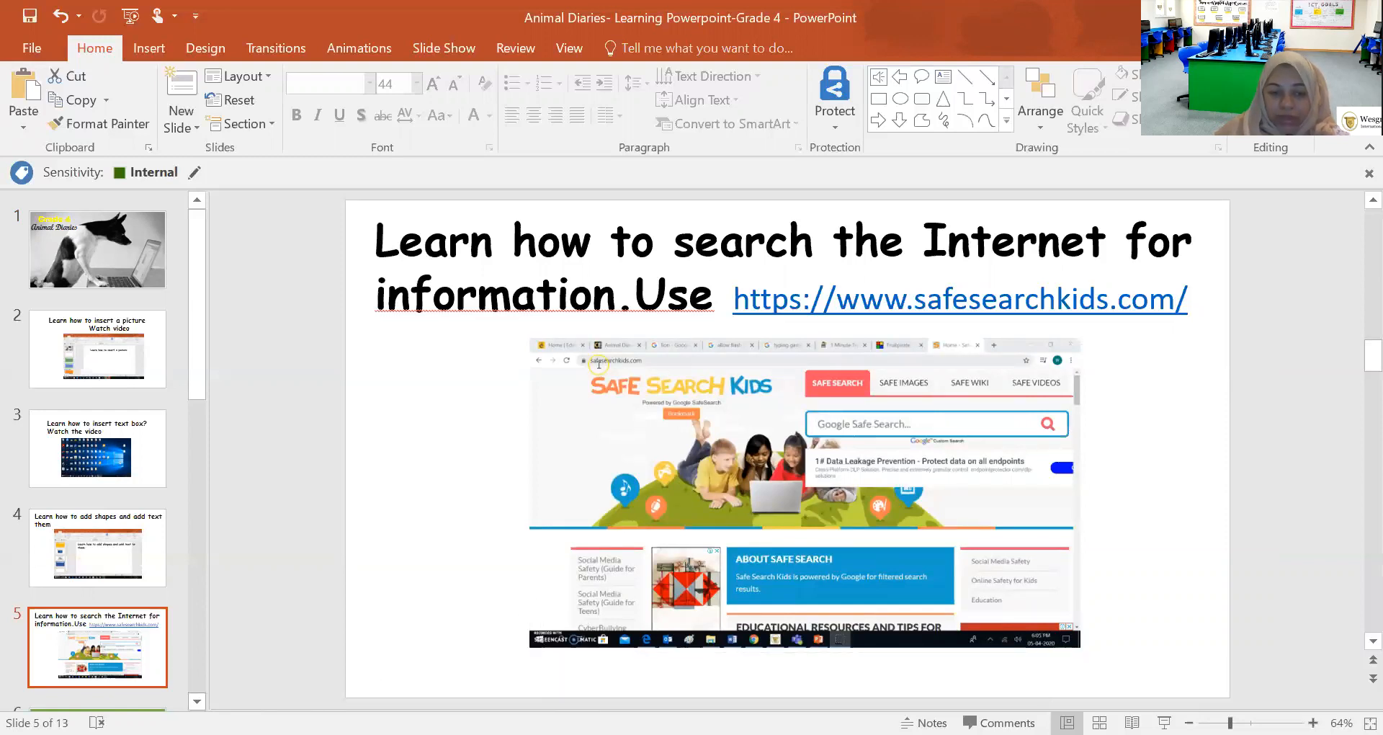
scroll(down, 3)
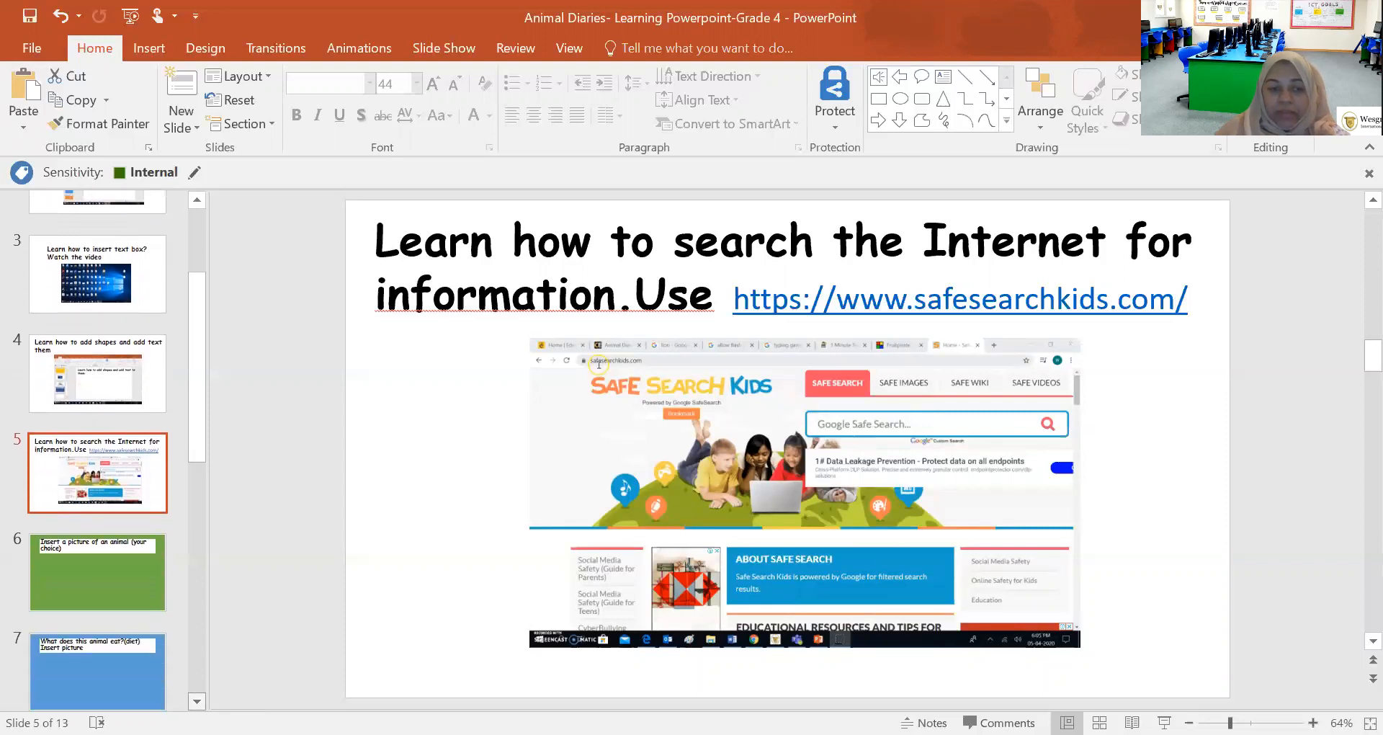
scroll(down, 3)
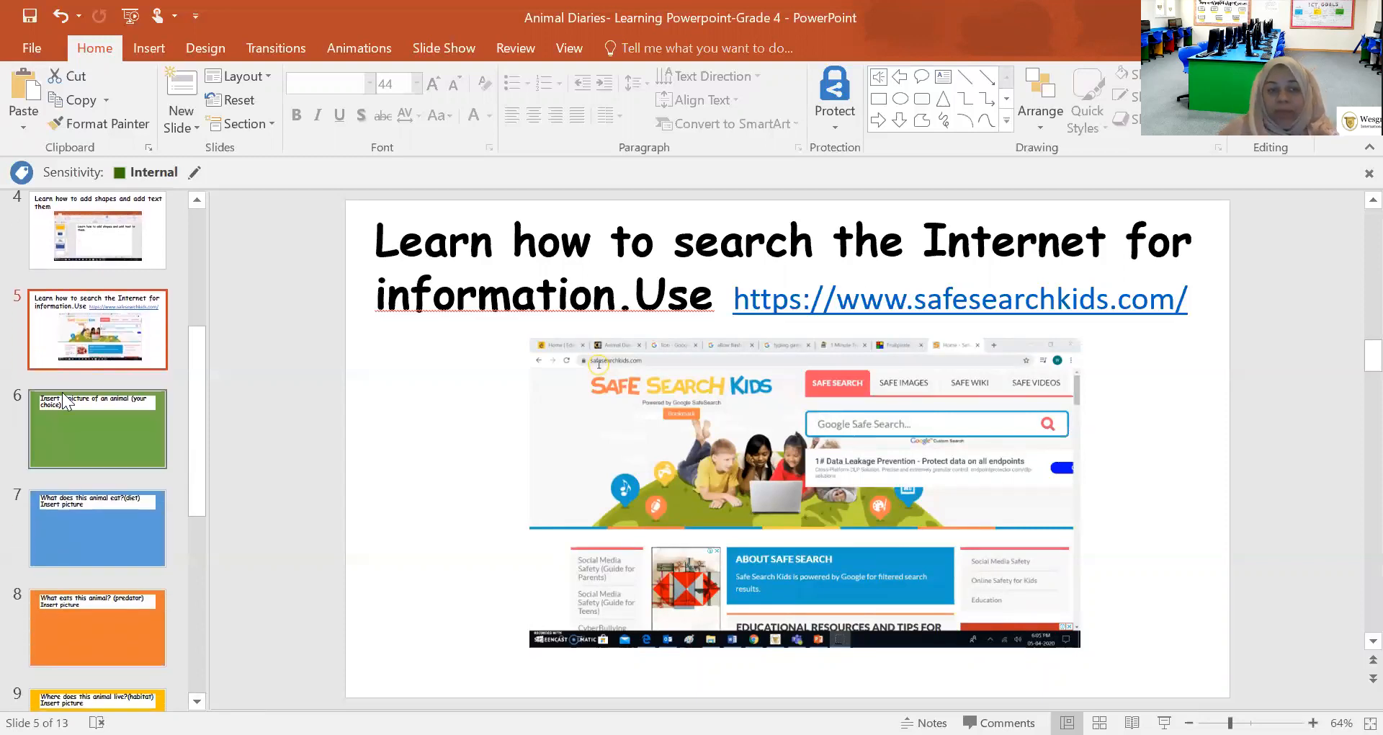
Show slide 6, 'Insert a picture of an animal (your choice)', with its empty placeholder.
click(98, 428)
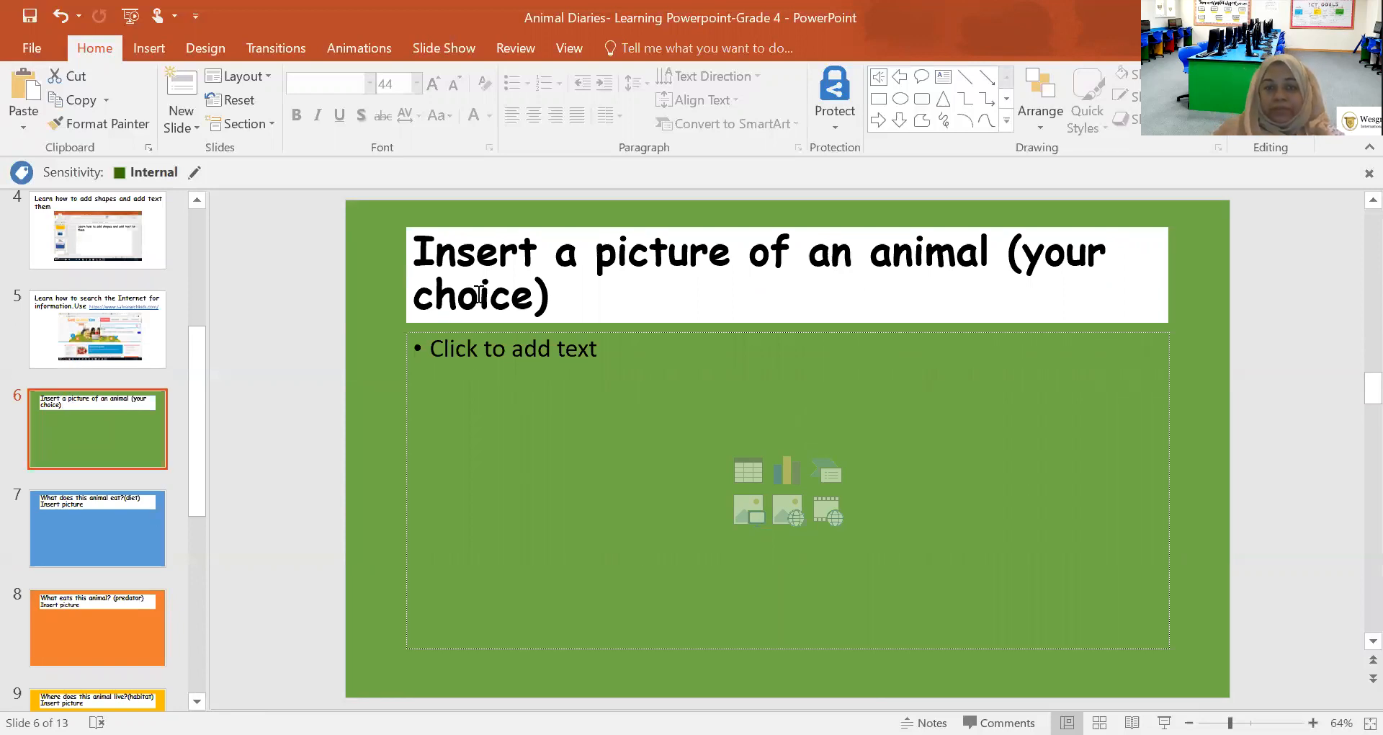
mouse_move(865, 276)
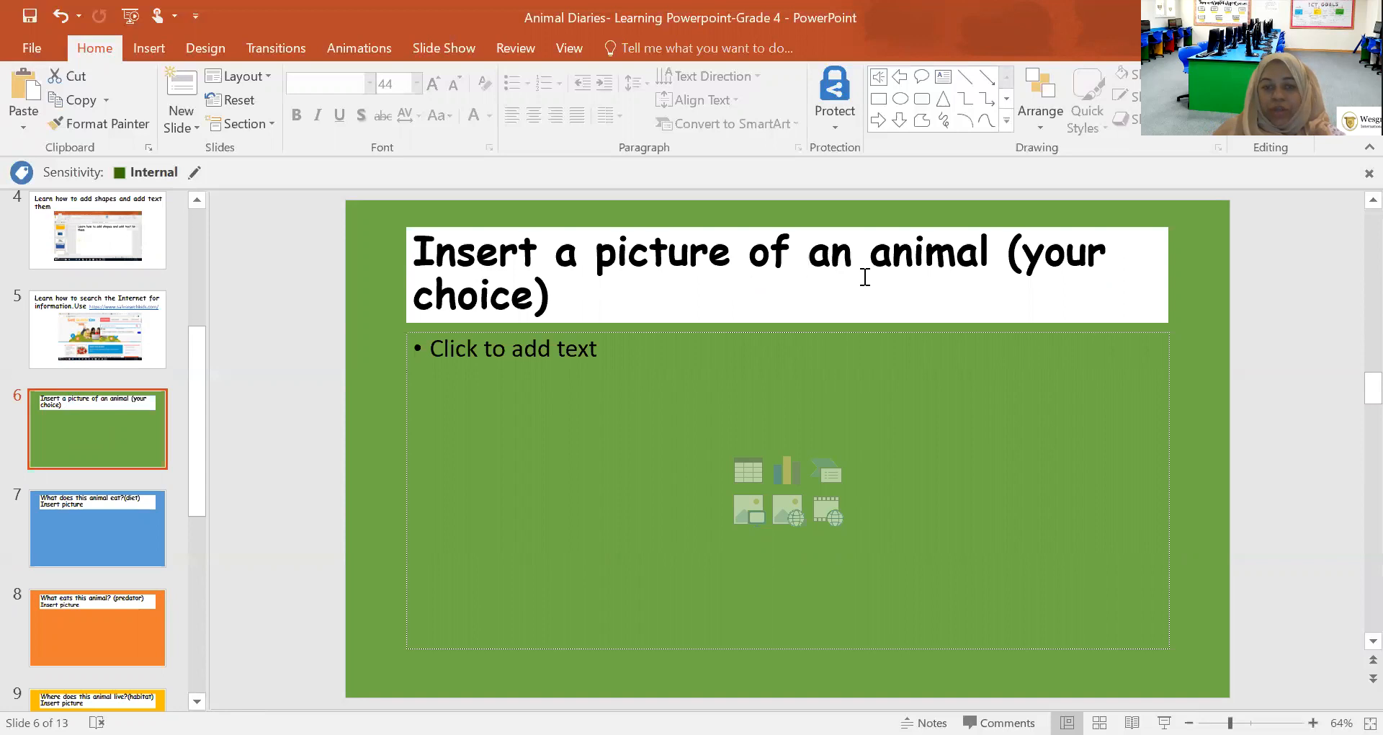
mouse_move(778, 439)
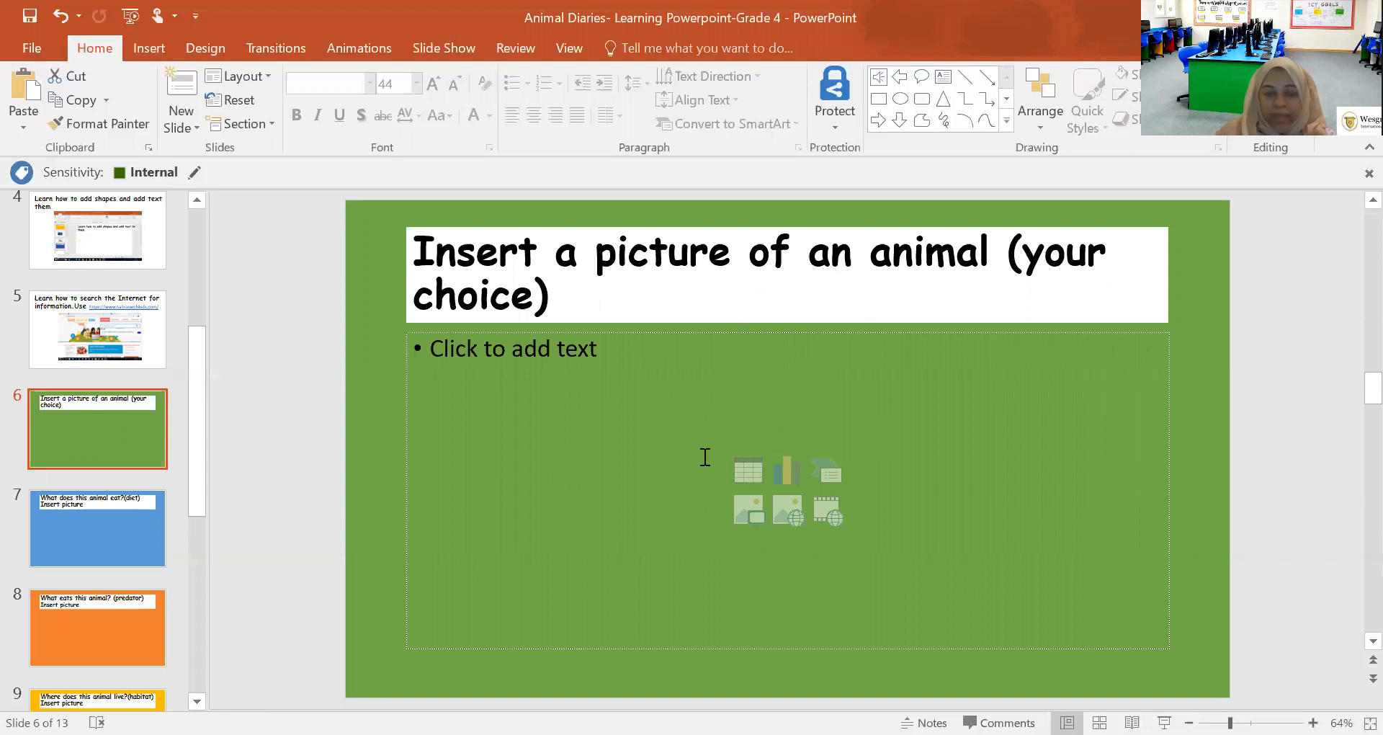
mouse_move(838, 409)
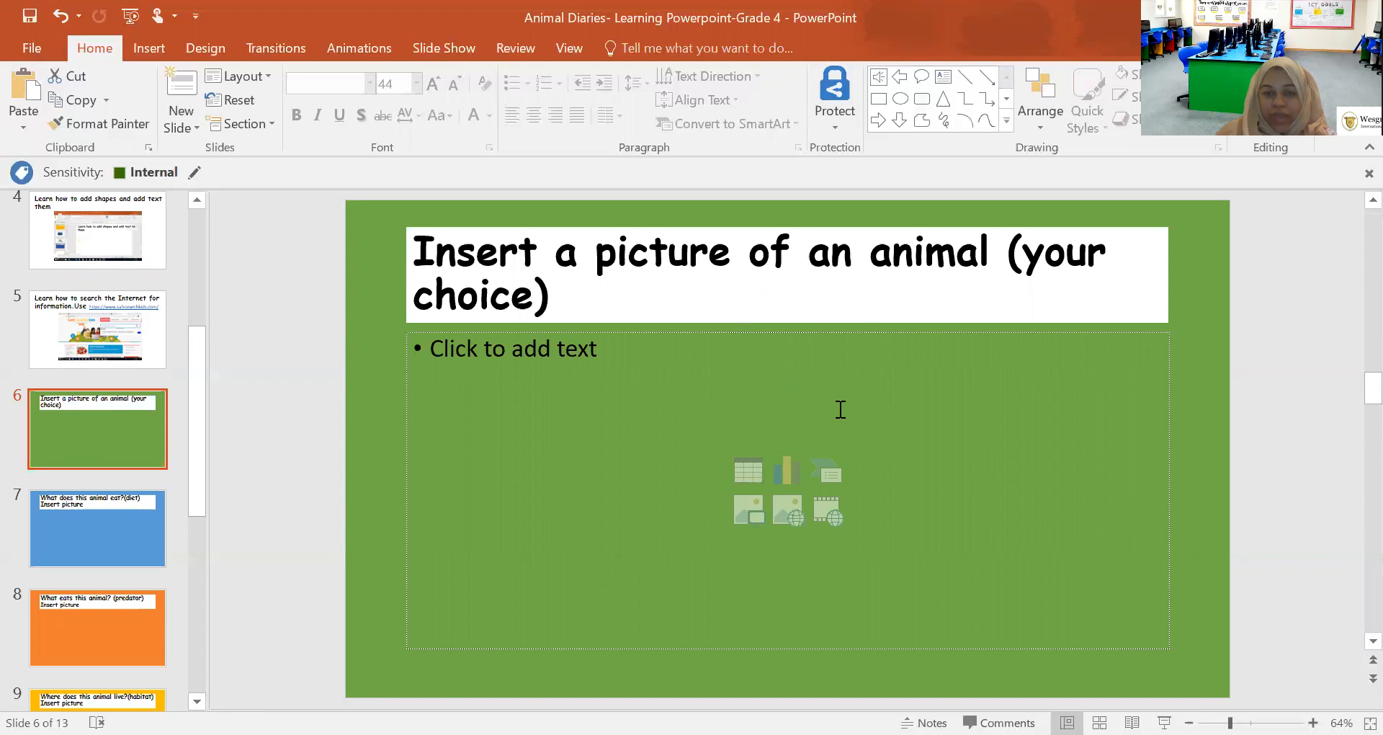
mouse_move(888, 435)
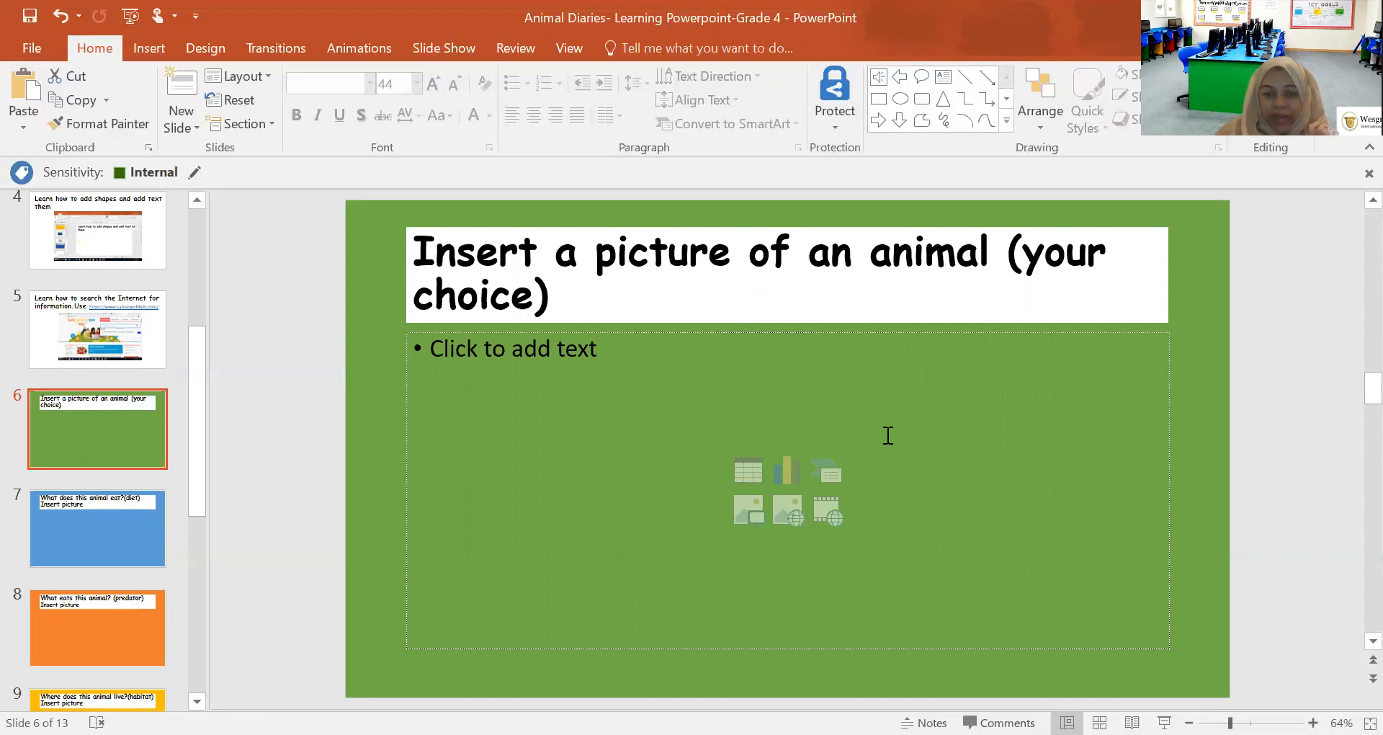
mouse_move(817, 541)
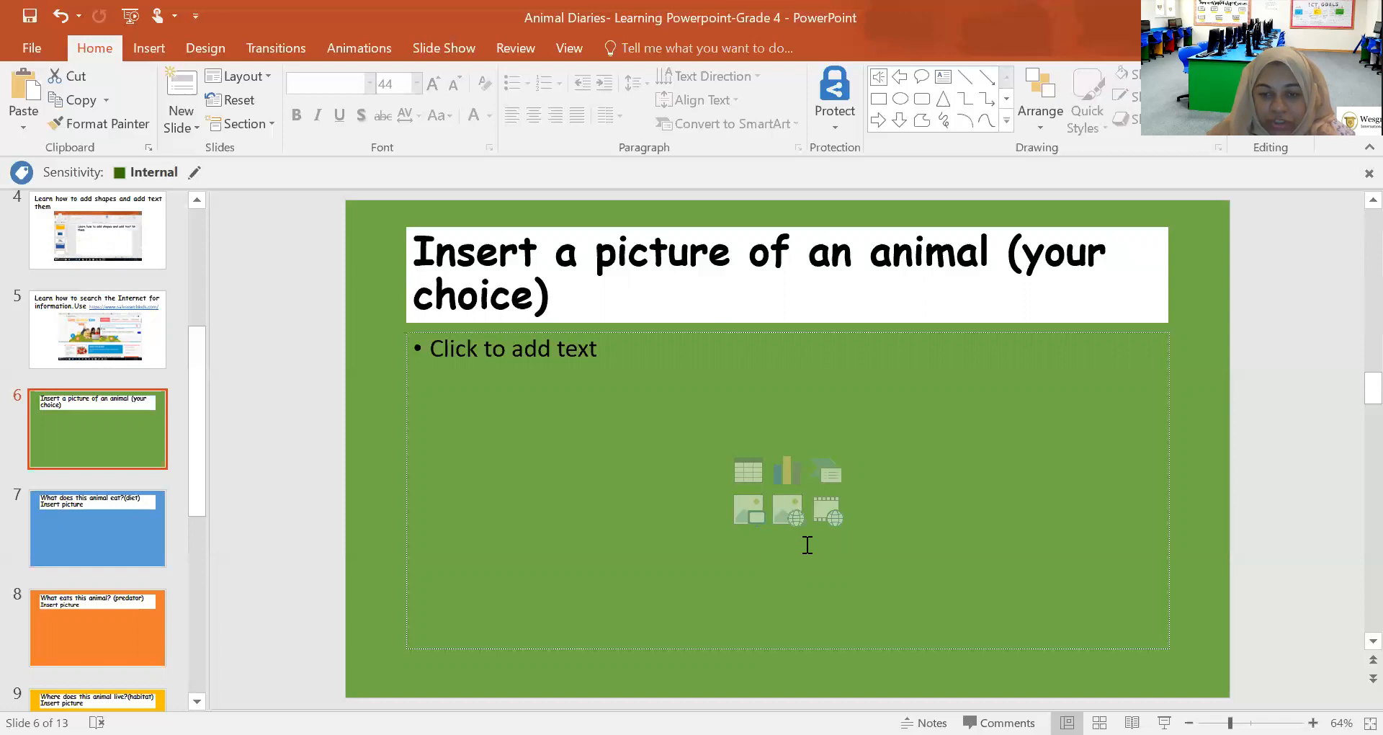
mouse_move(786, 510)
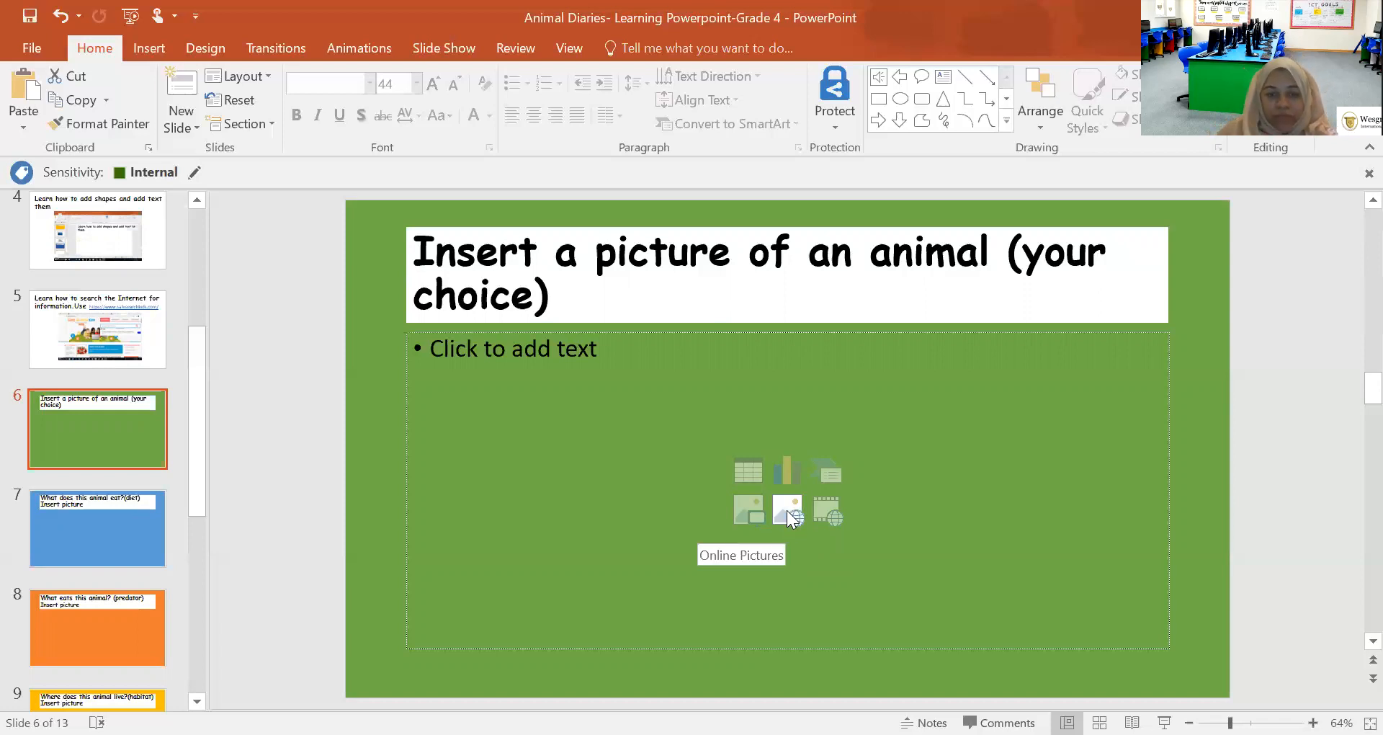
mouse_move(118, 520)
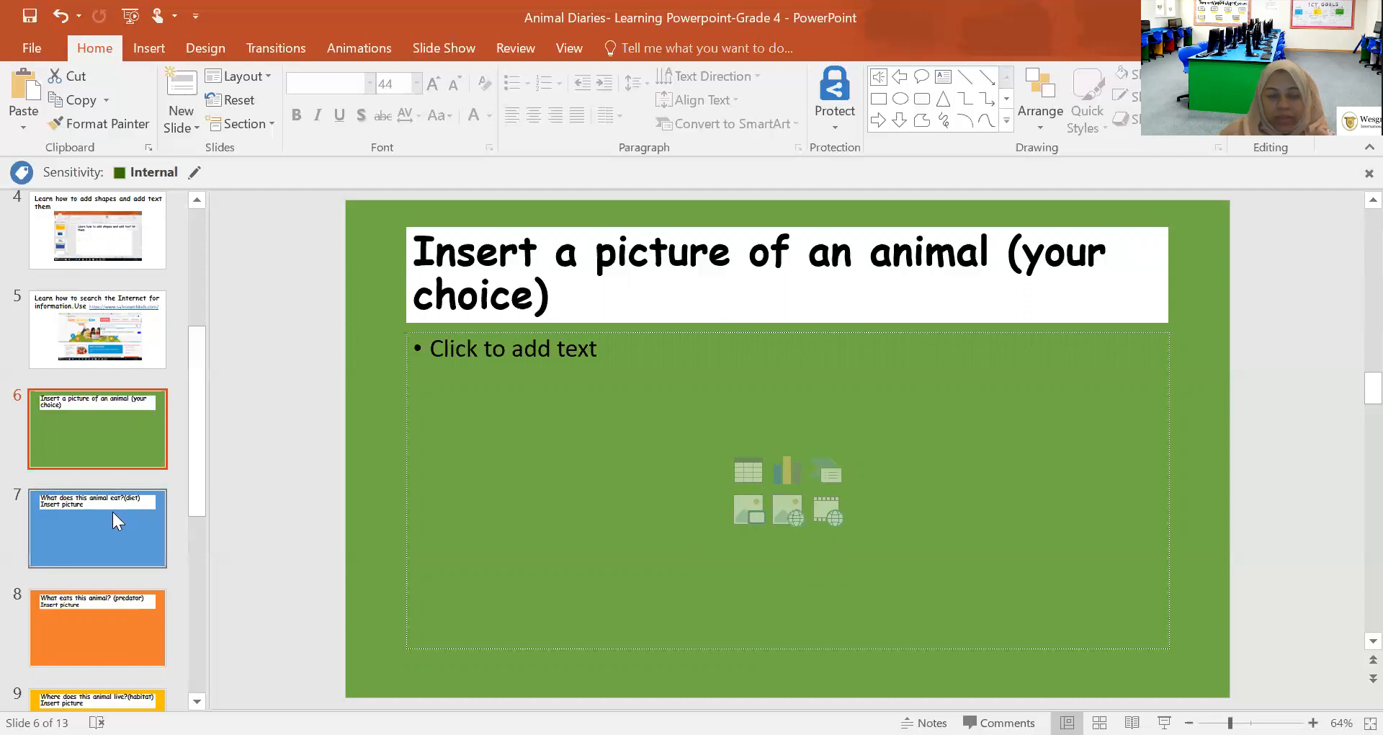
View slide 7 on the animal's diet, then slide 8 asking what eats it.
click(97, 526)
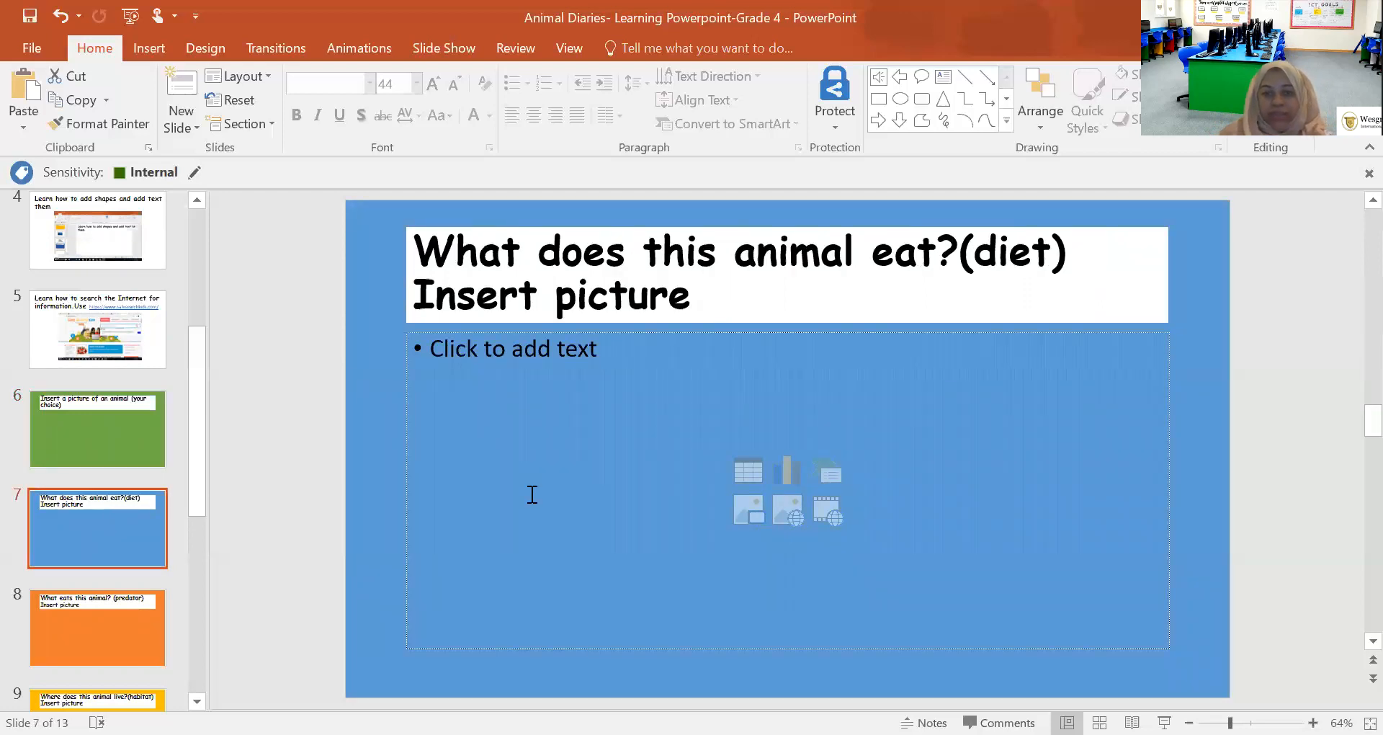
mouse_move(623, 526)
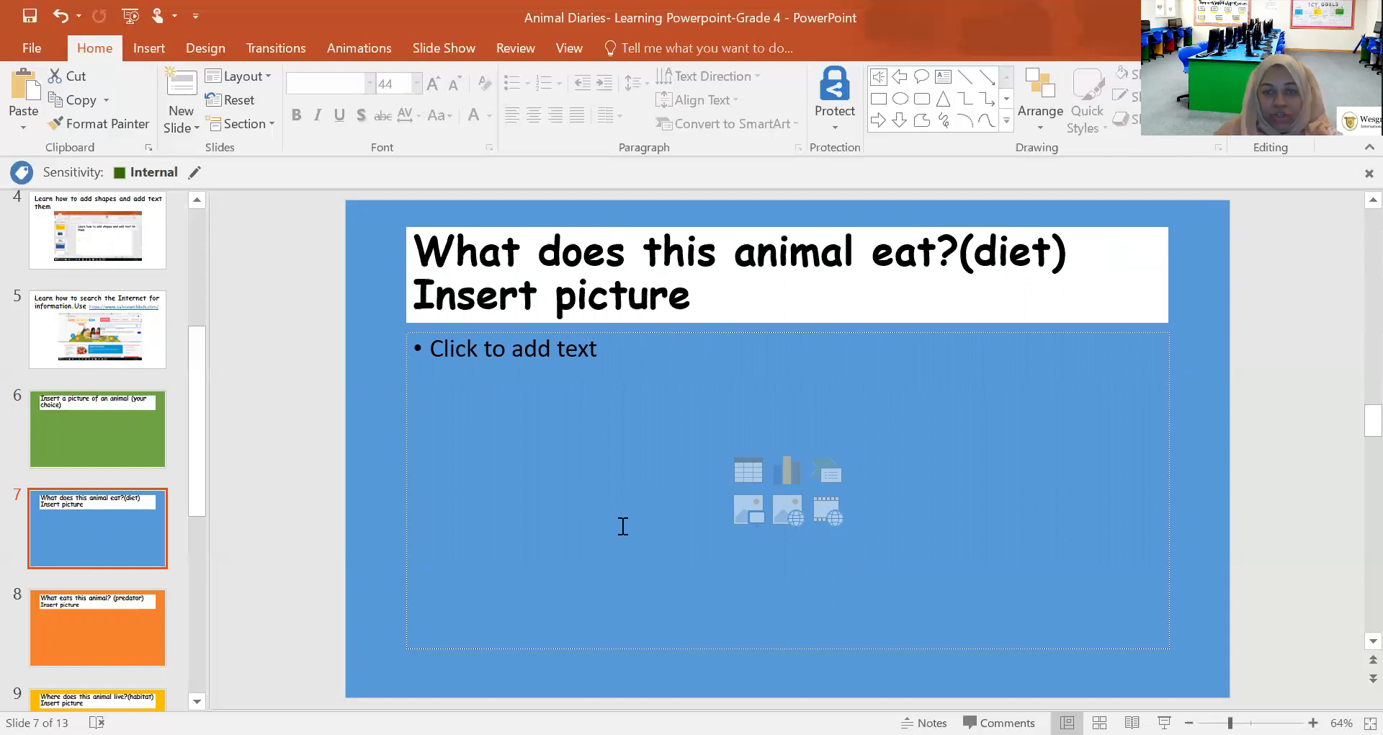
mouse_move(247, 587)
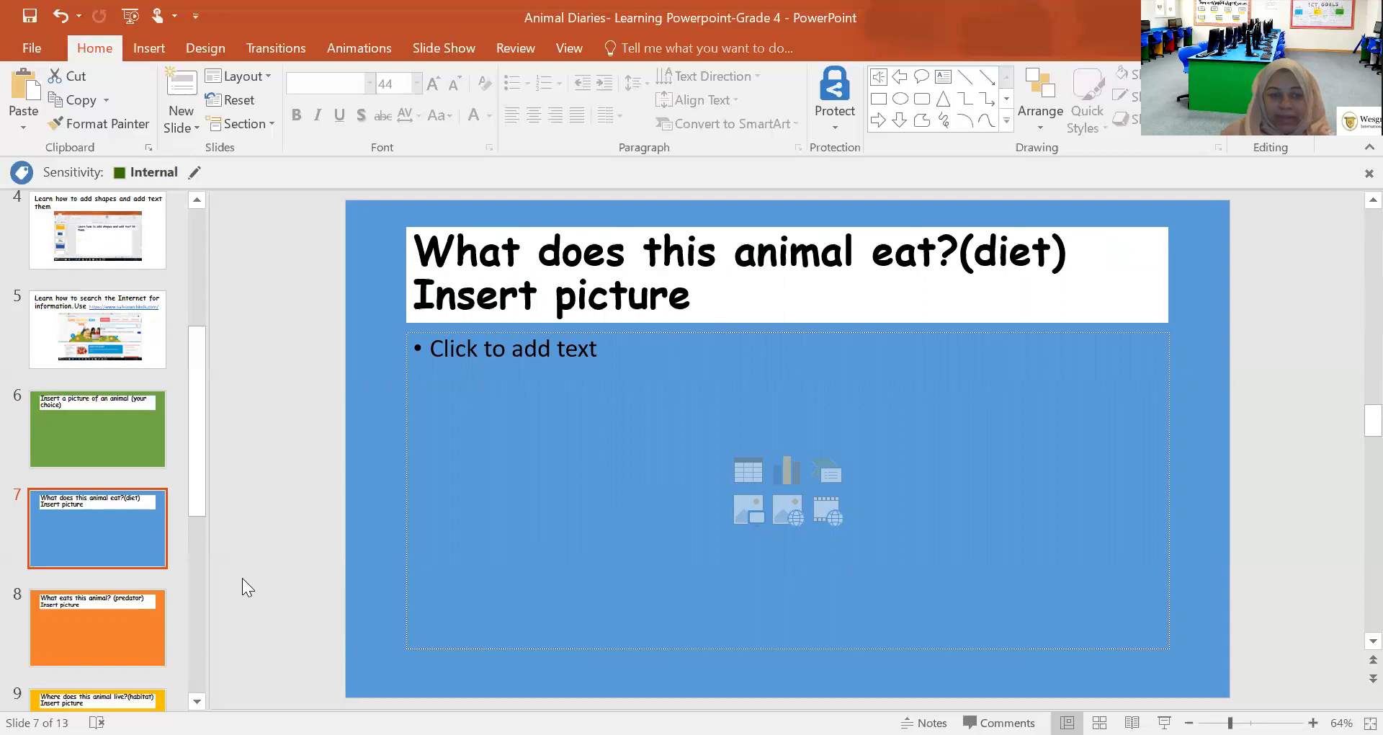
click(98, 627)
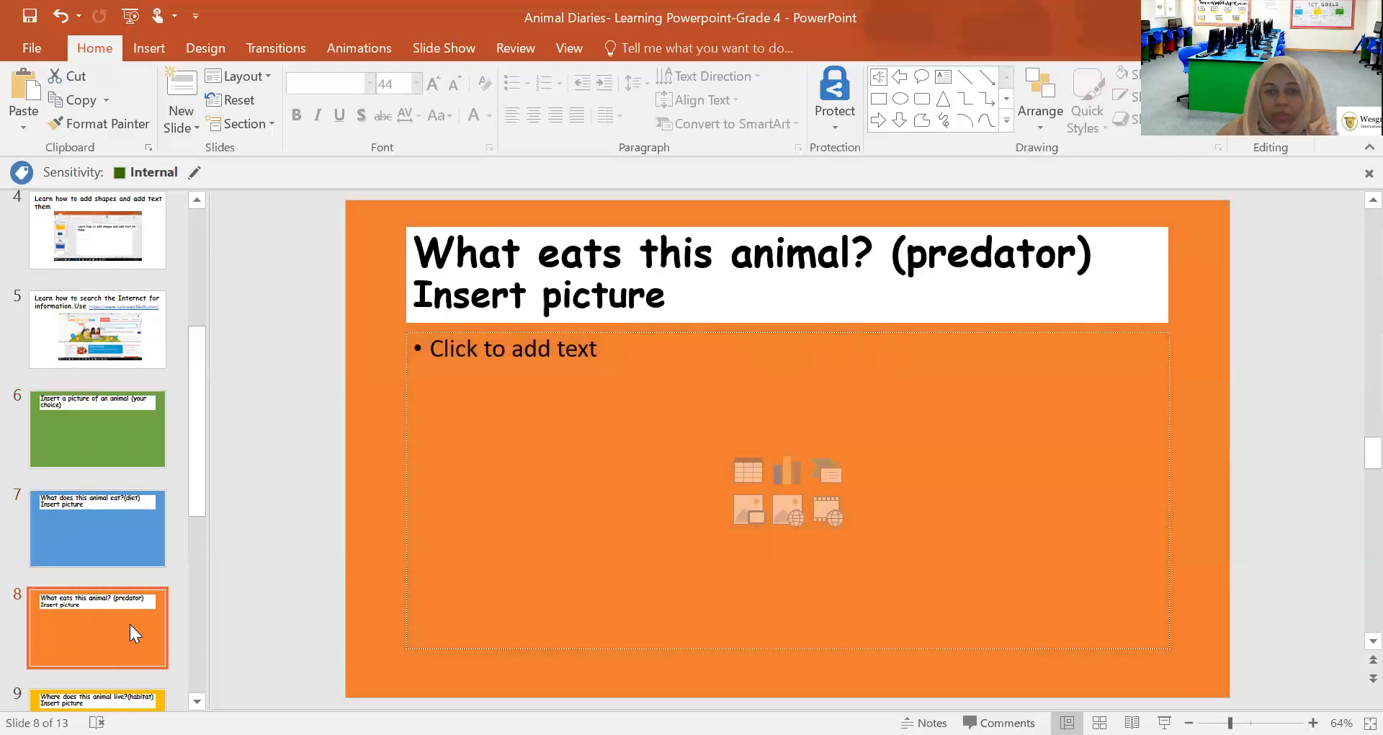
mouse_move(563, 496)
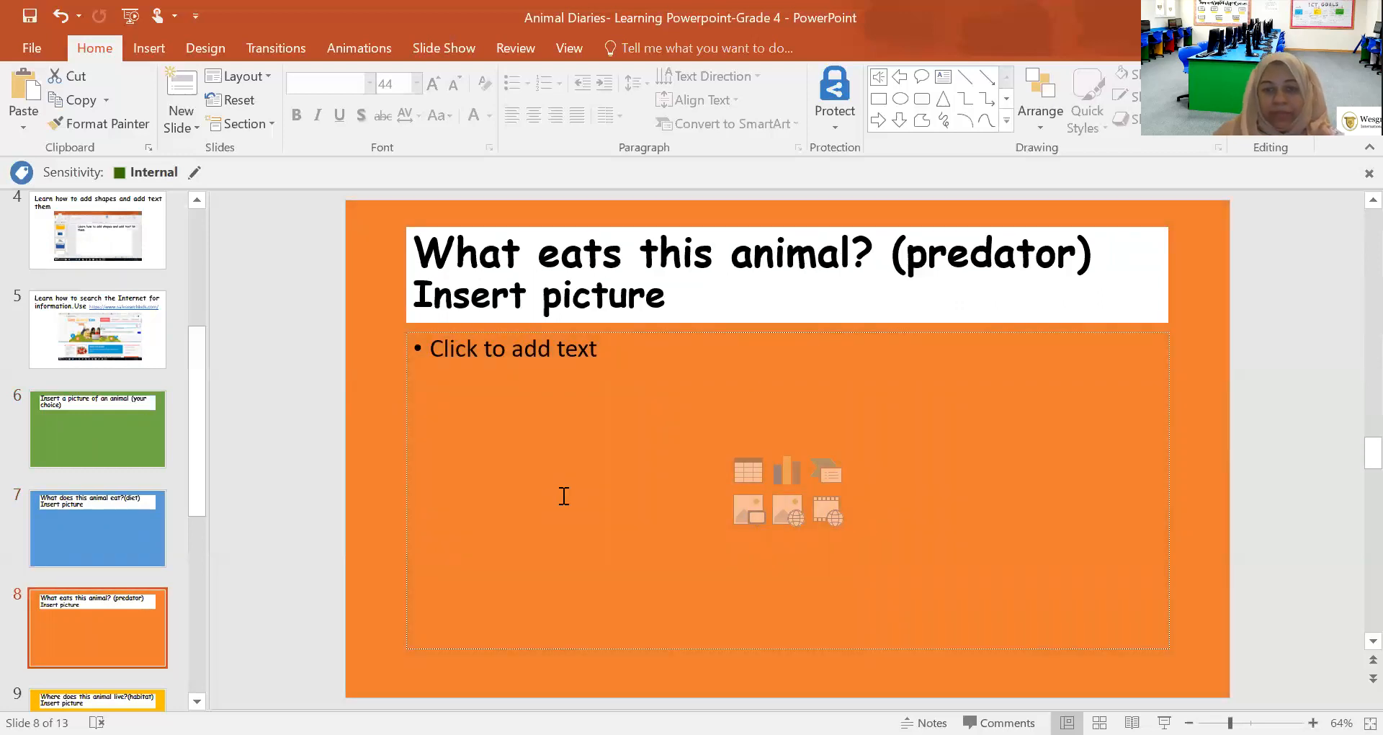
mouse_move(749, 510)
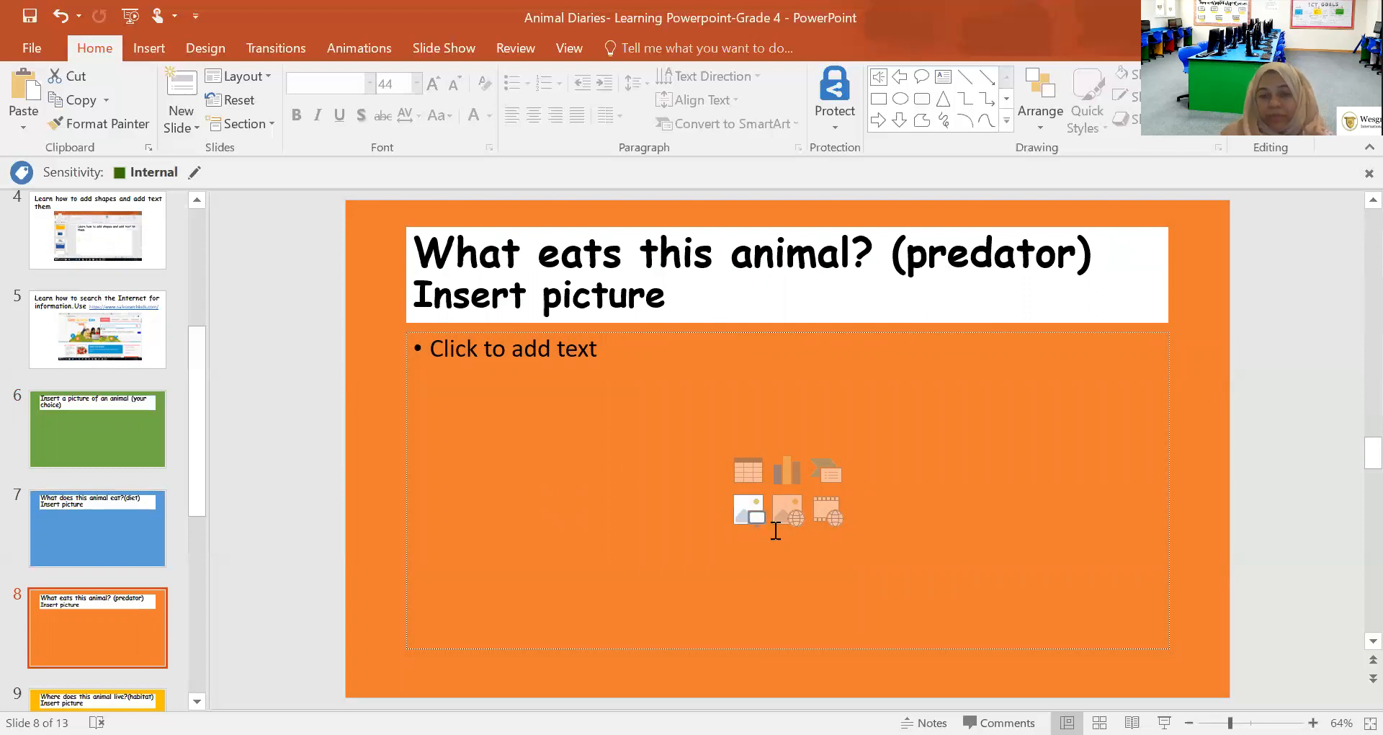
mouse_move(786, 510)
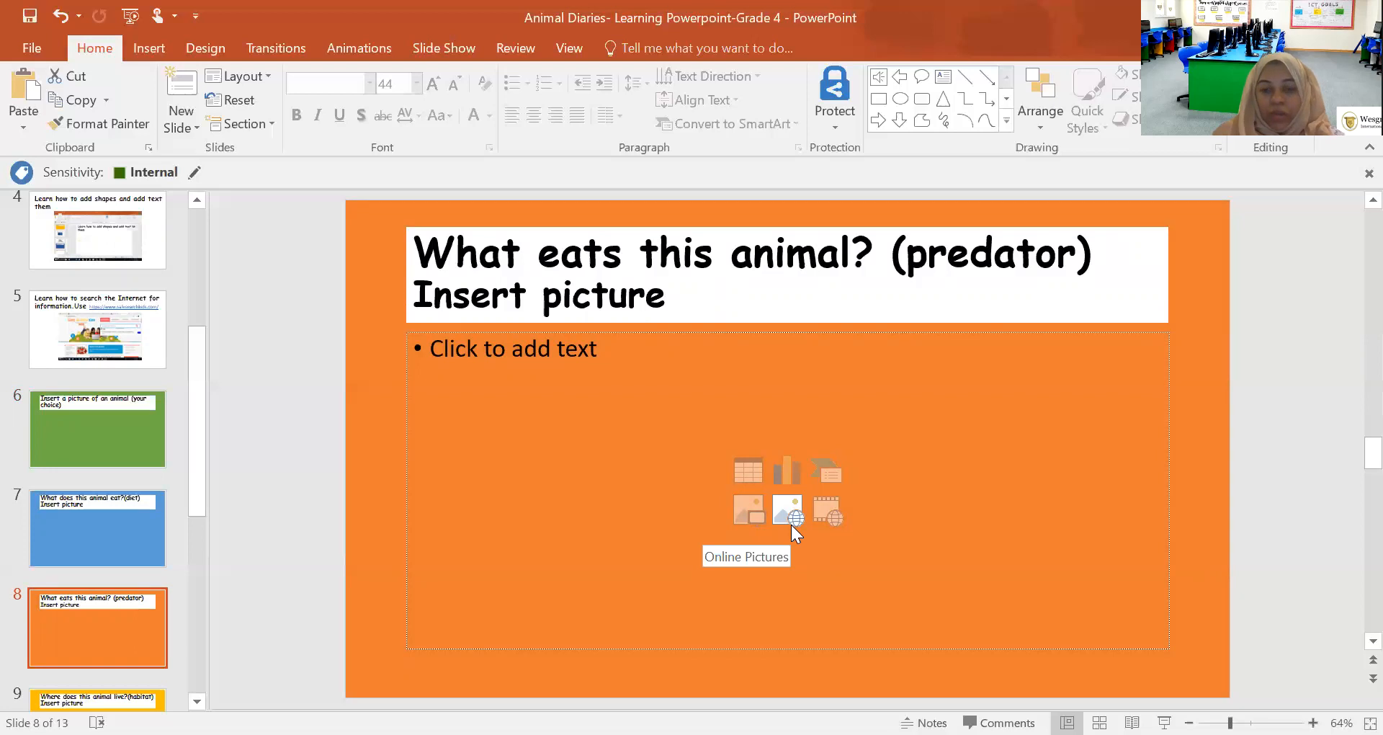
mouse_move(745, 534)
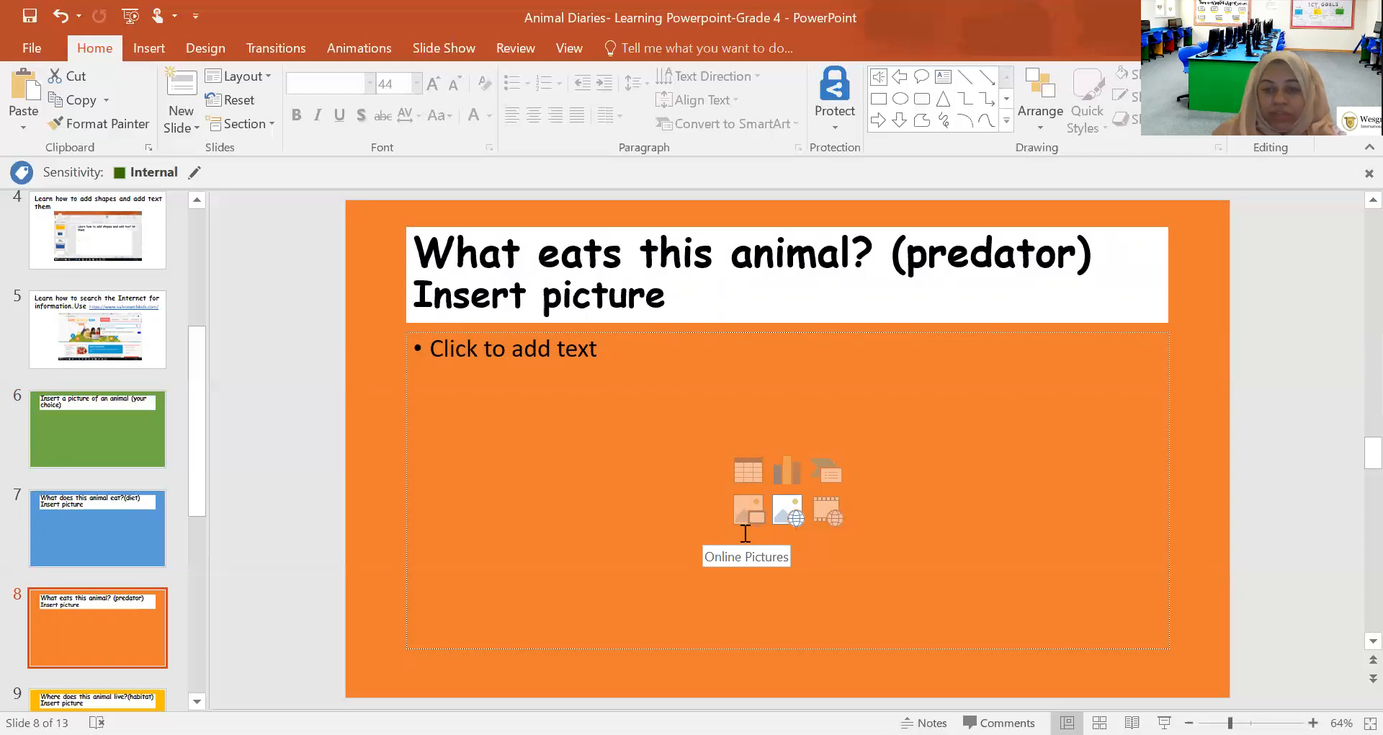
mouse_move(748, 510)
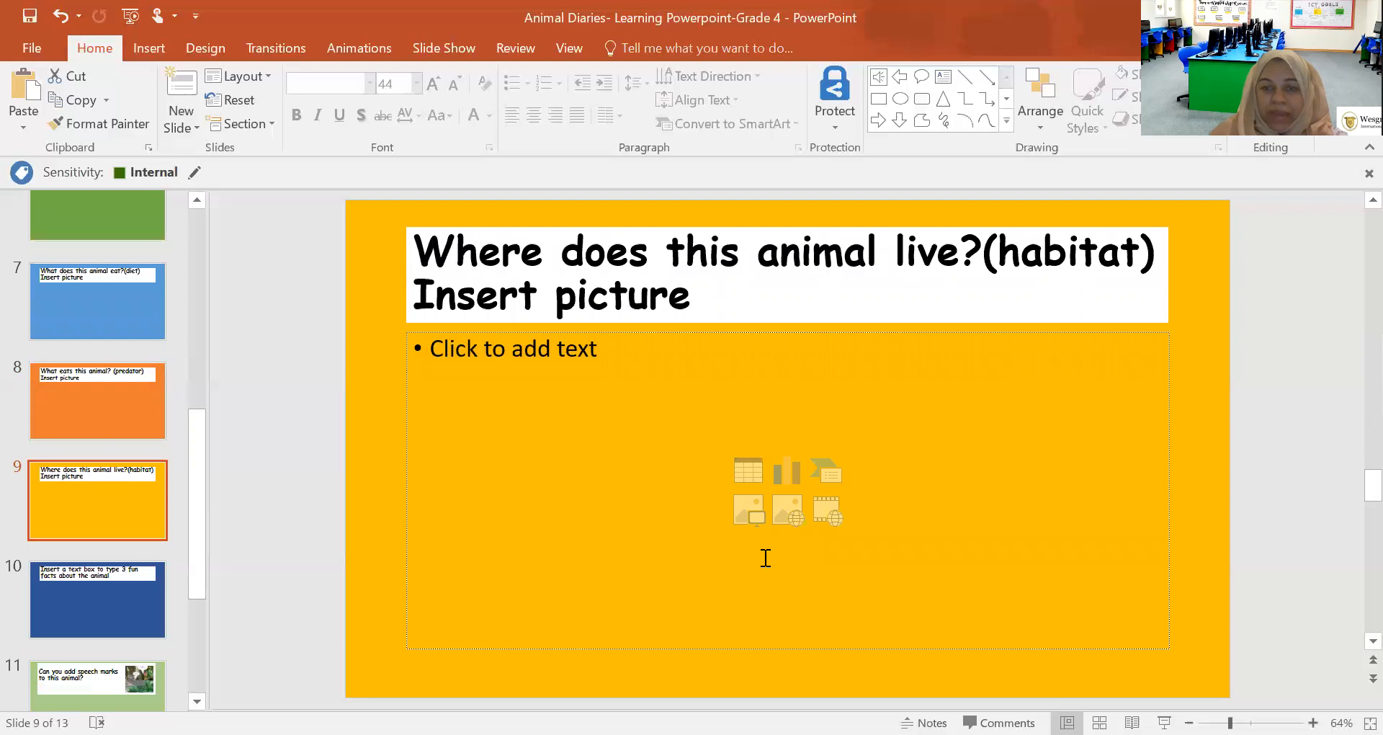
mouse_move(747, 470)
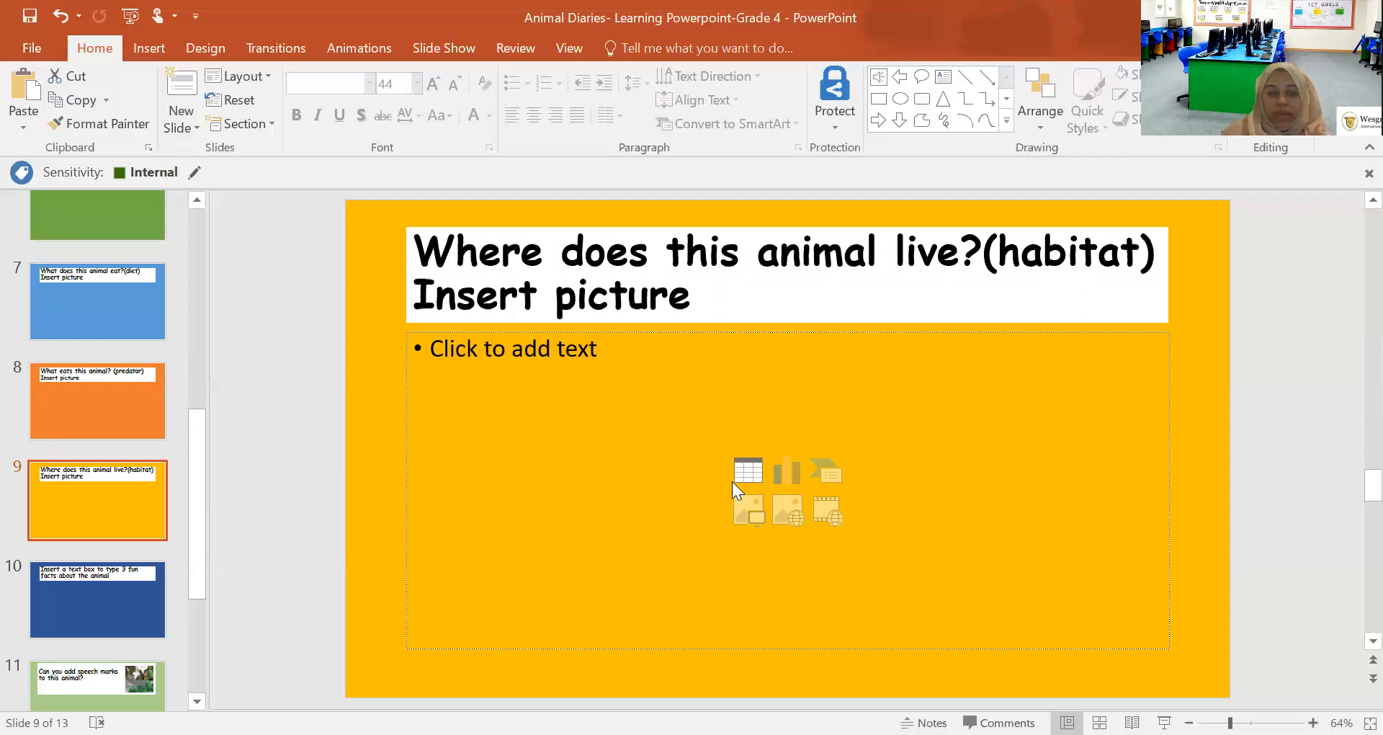
mouse_move(747, 470)
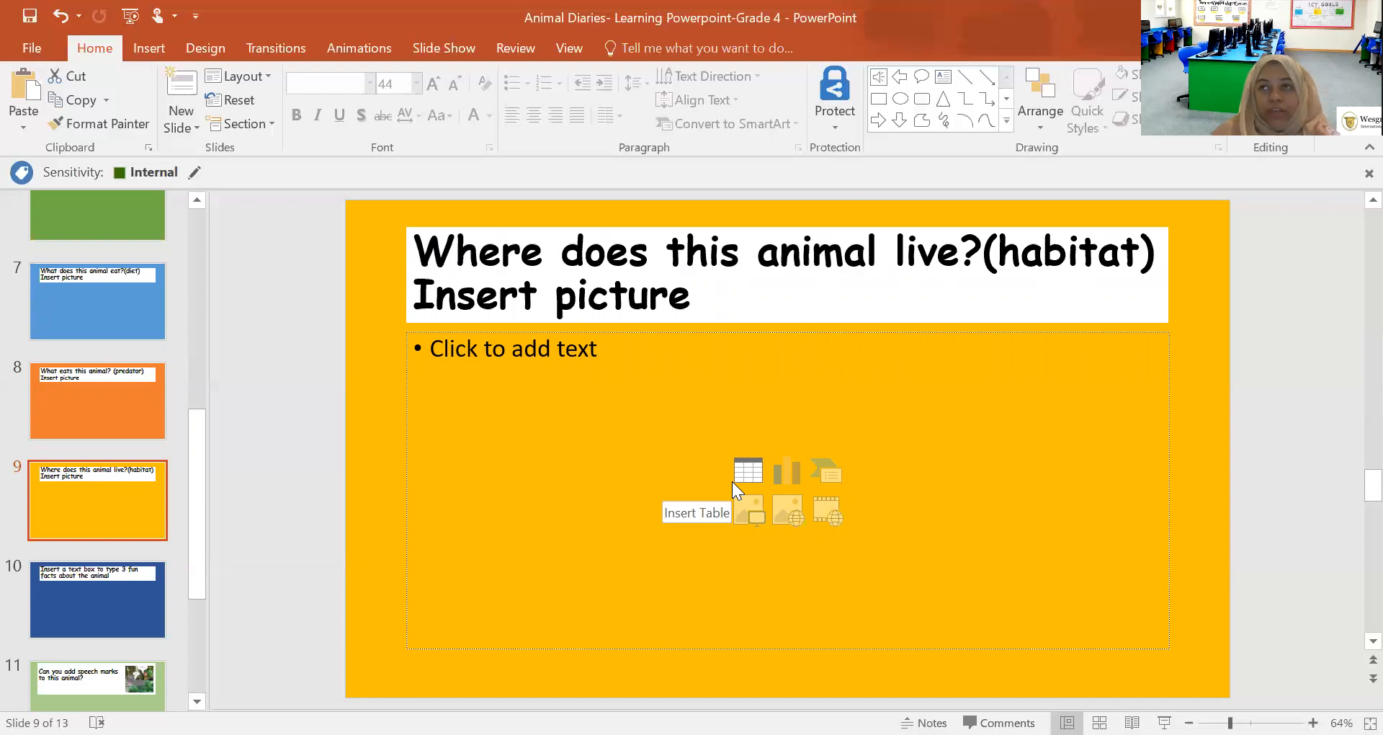
mouse_move(895, 472)
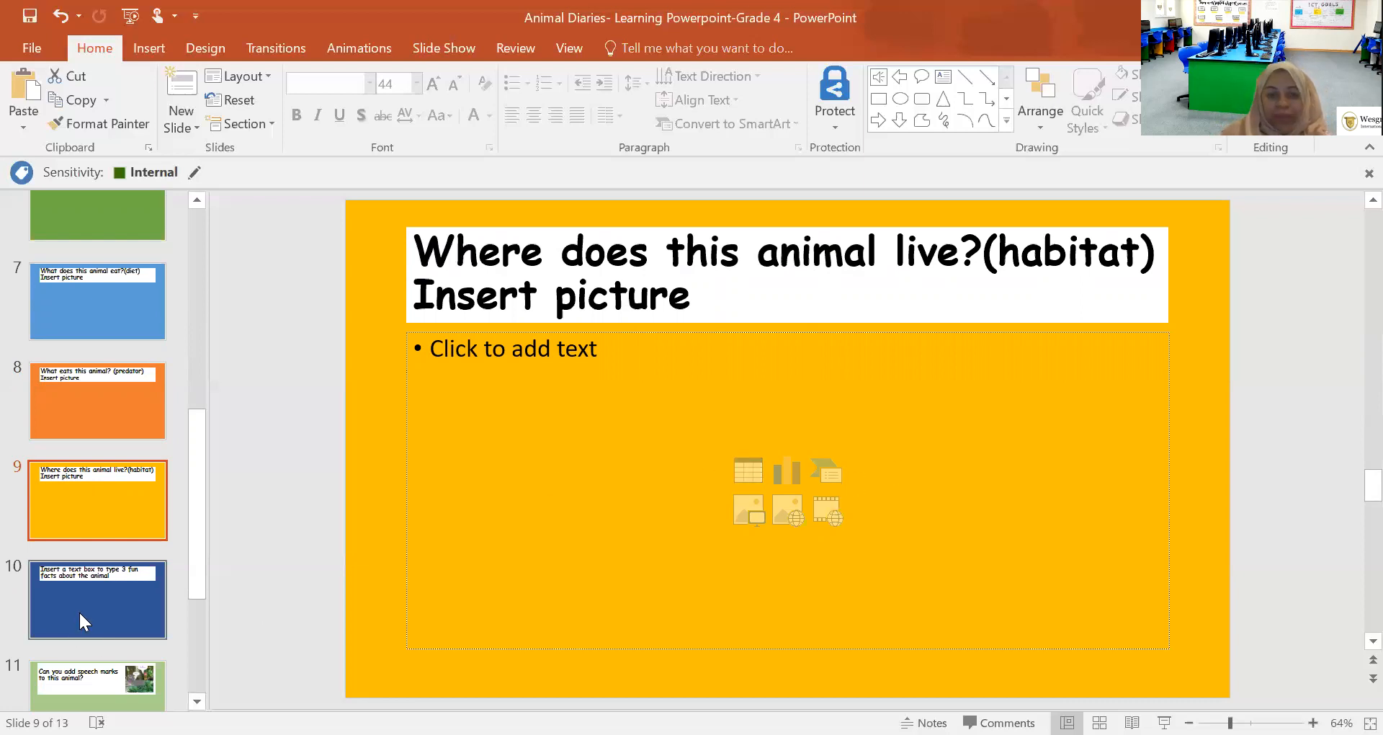
Show slide 10 on typing 3 fun facts, briefly revisiting slide 5 on Internet searching.
click(98, 600)
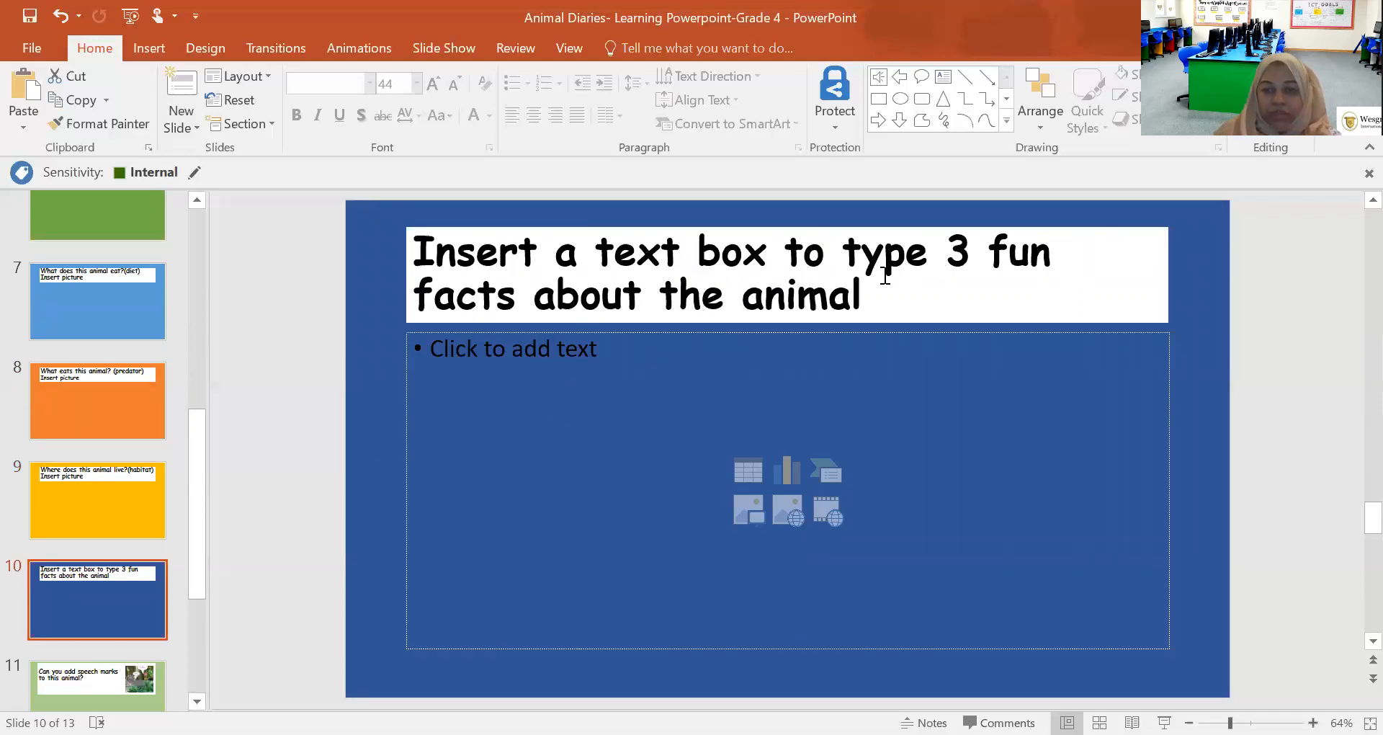
mouse_move(732, 319)
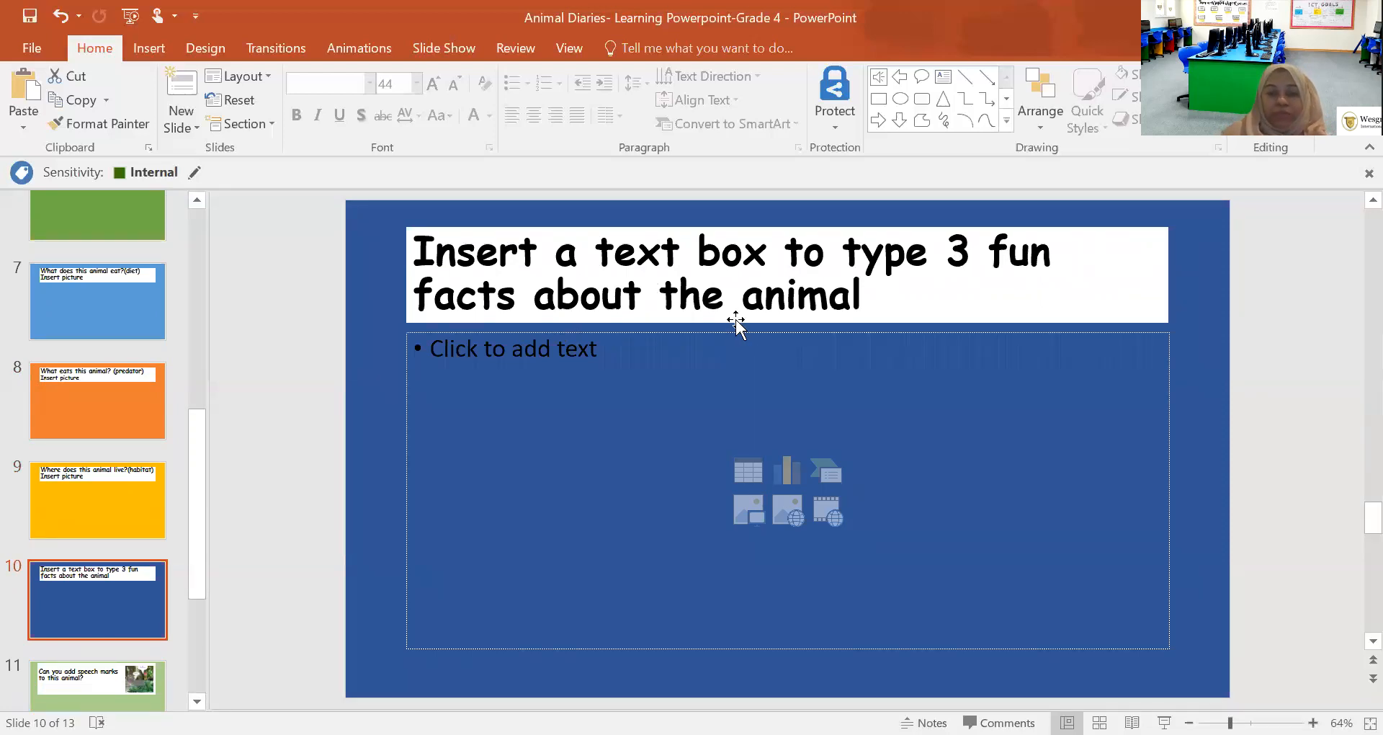
click(512, 348)
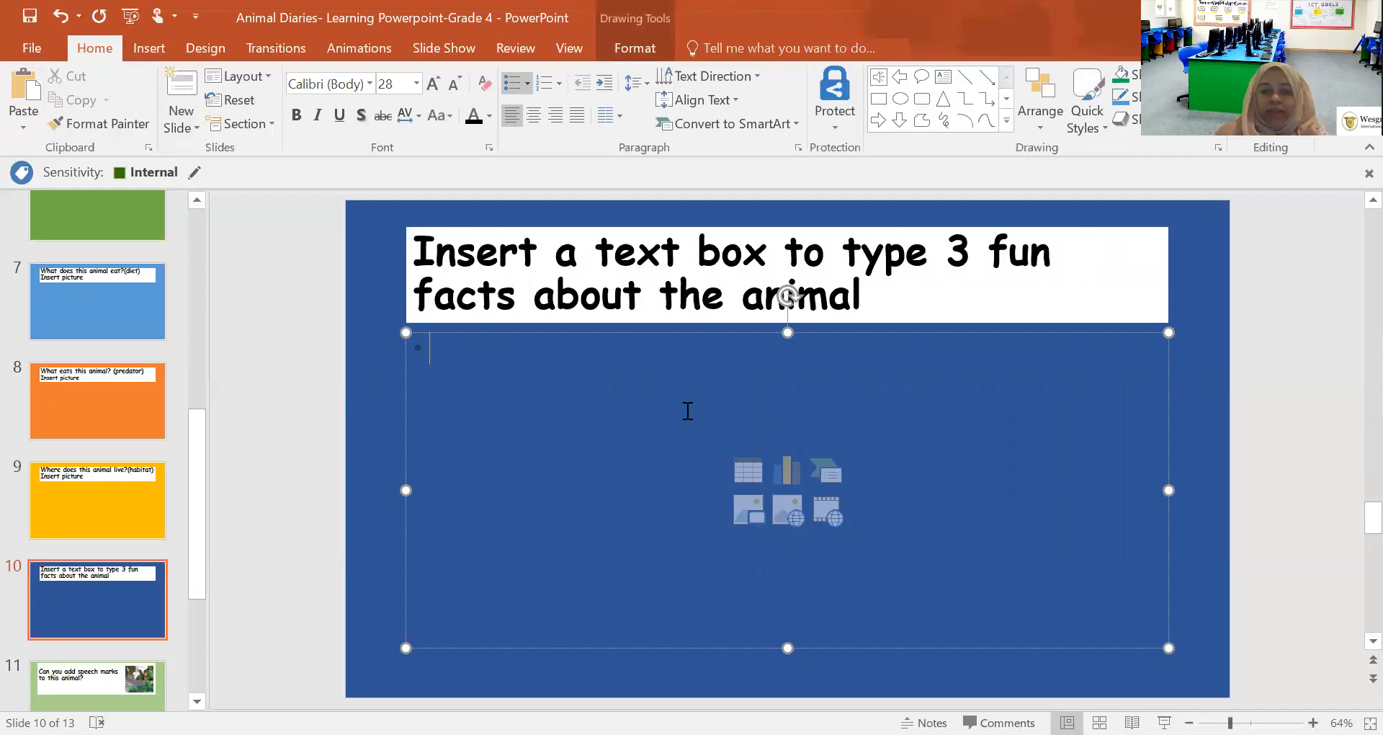
mouse_move(619, 444)
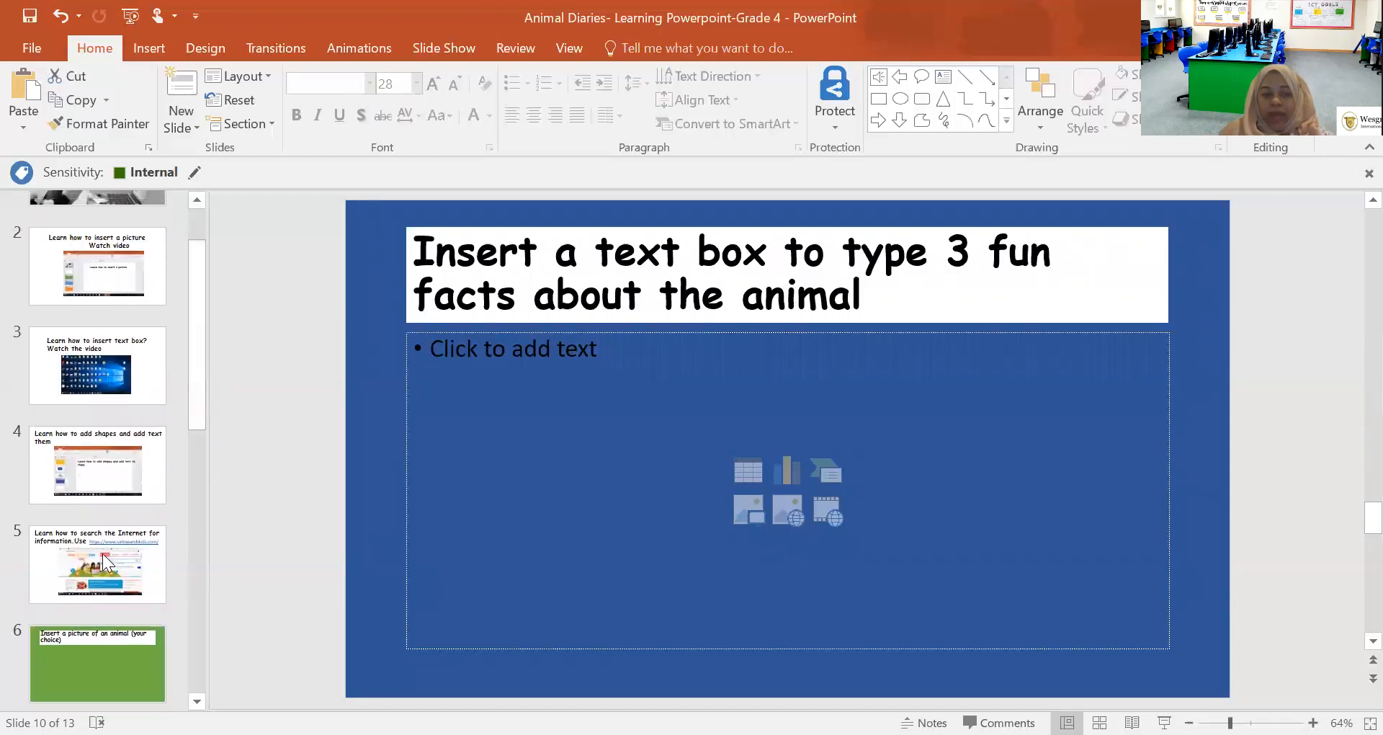
click(97, 563)
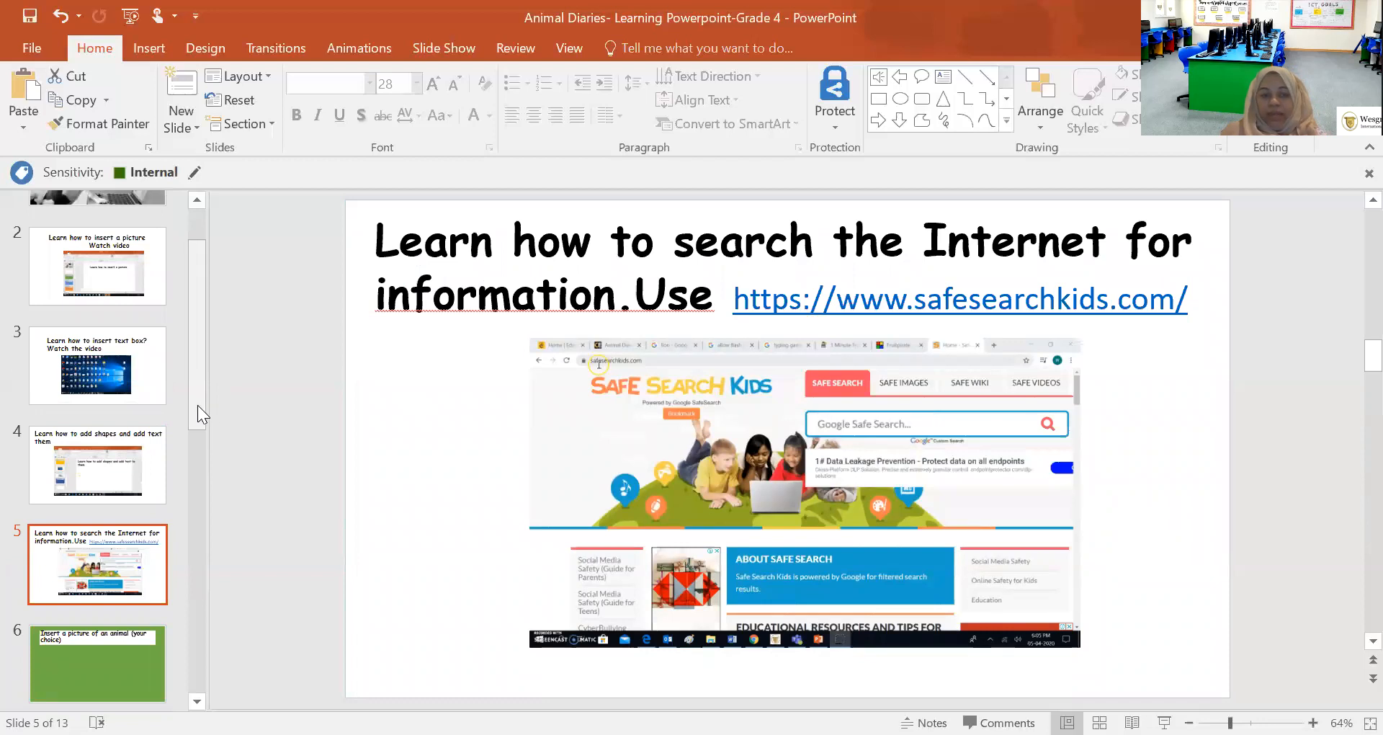
mouse_move(298, 394)
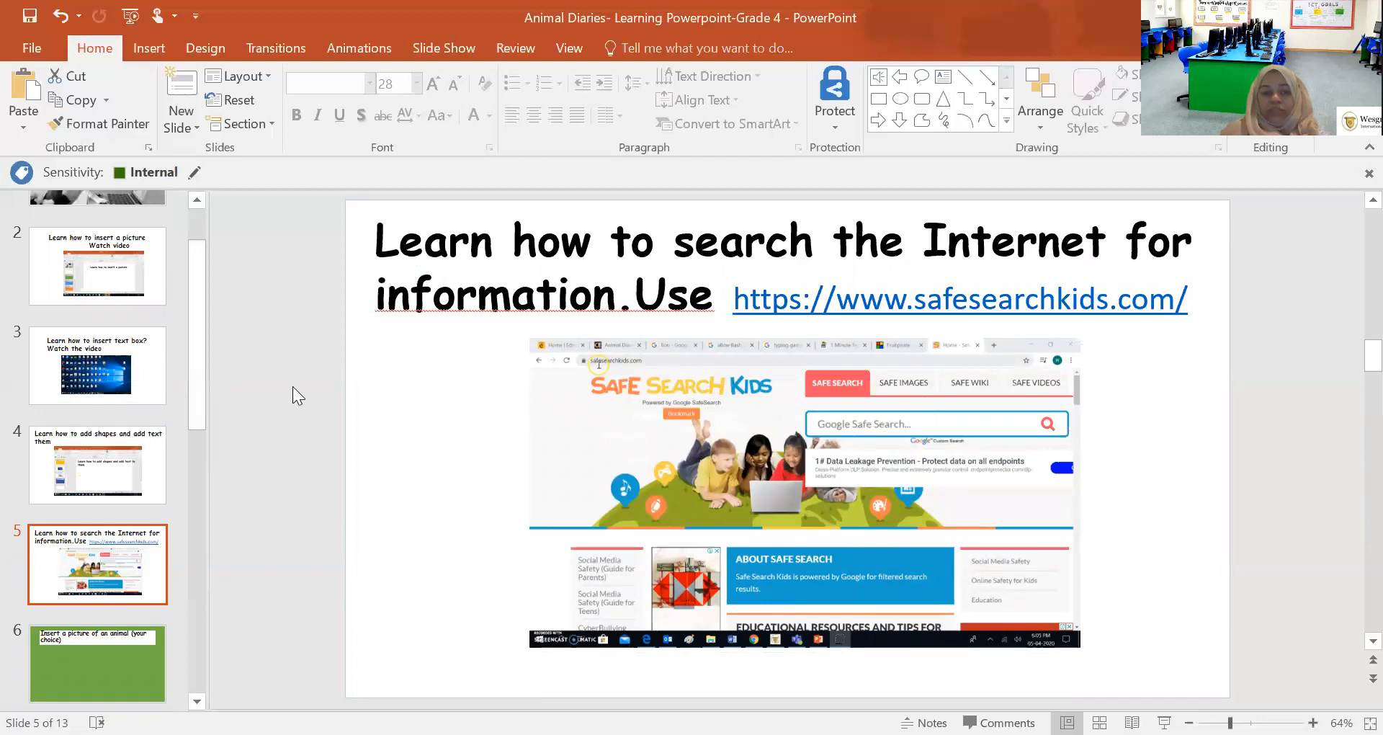
scroll(down, 3)
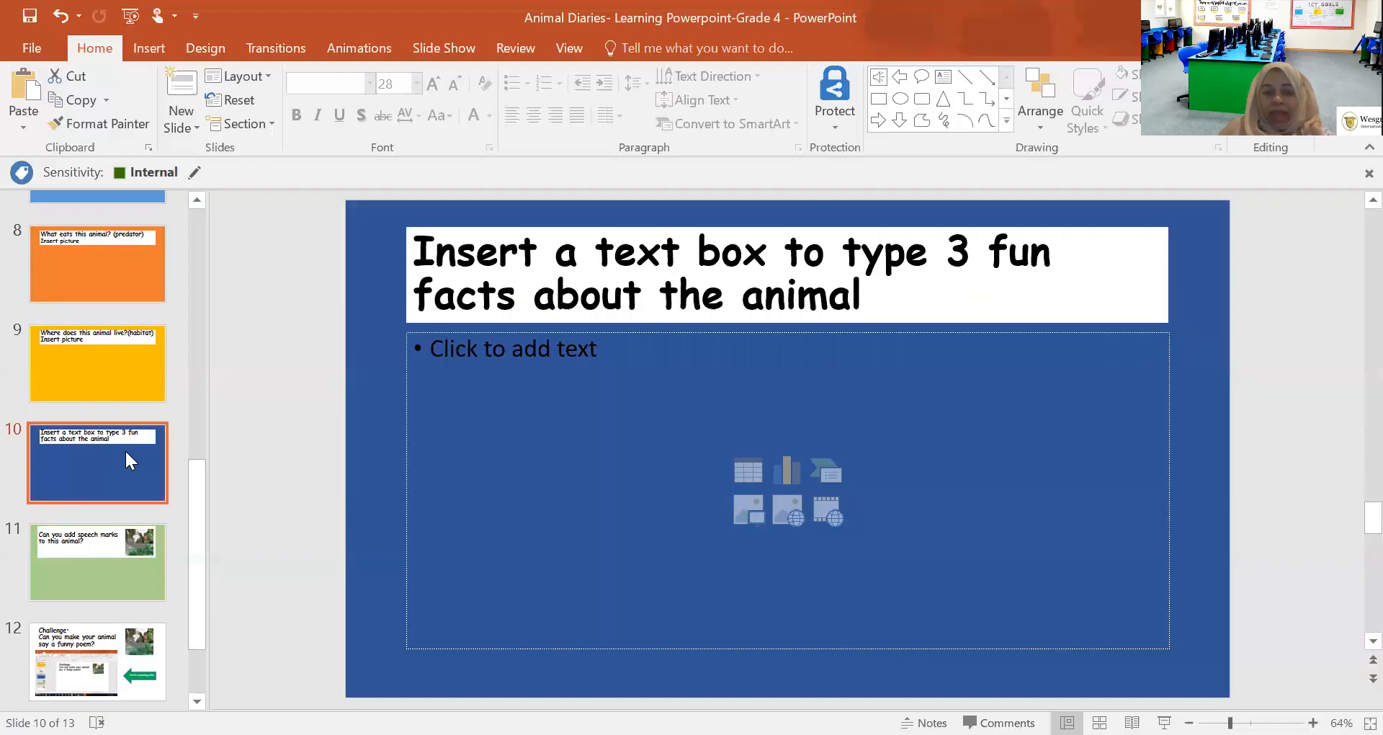
mouse_move(118, 568)
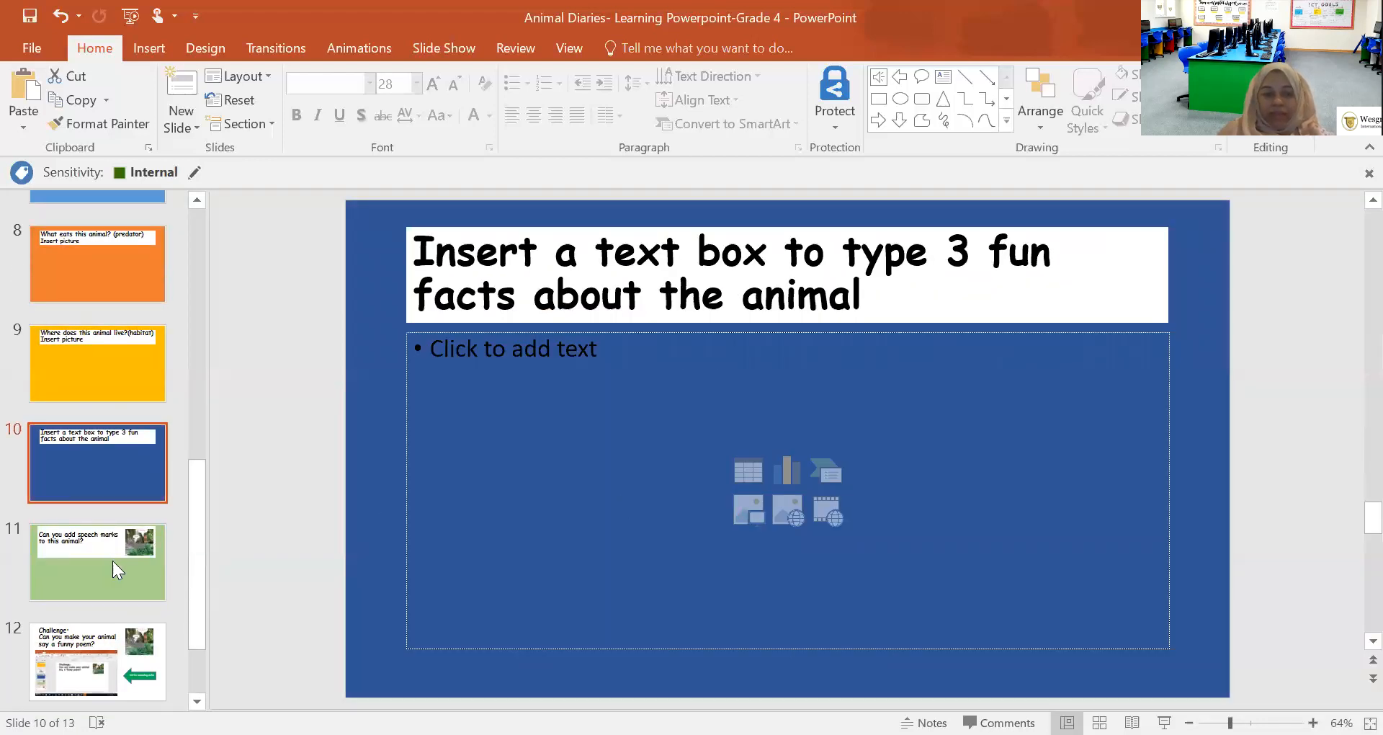
Show slide 11 on speech marks, selecting then deselecting the talking-animals picture.
click(97, 562)
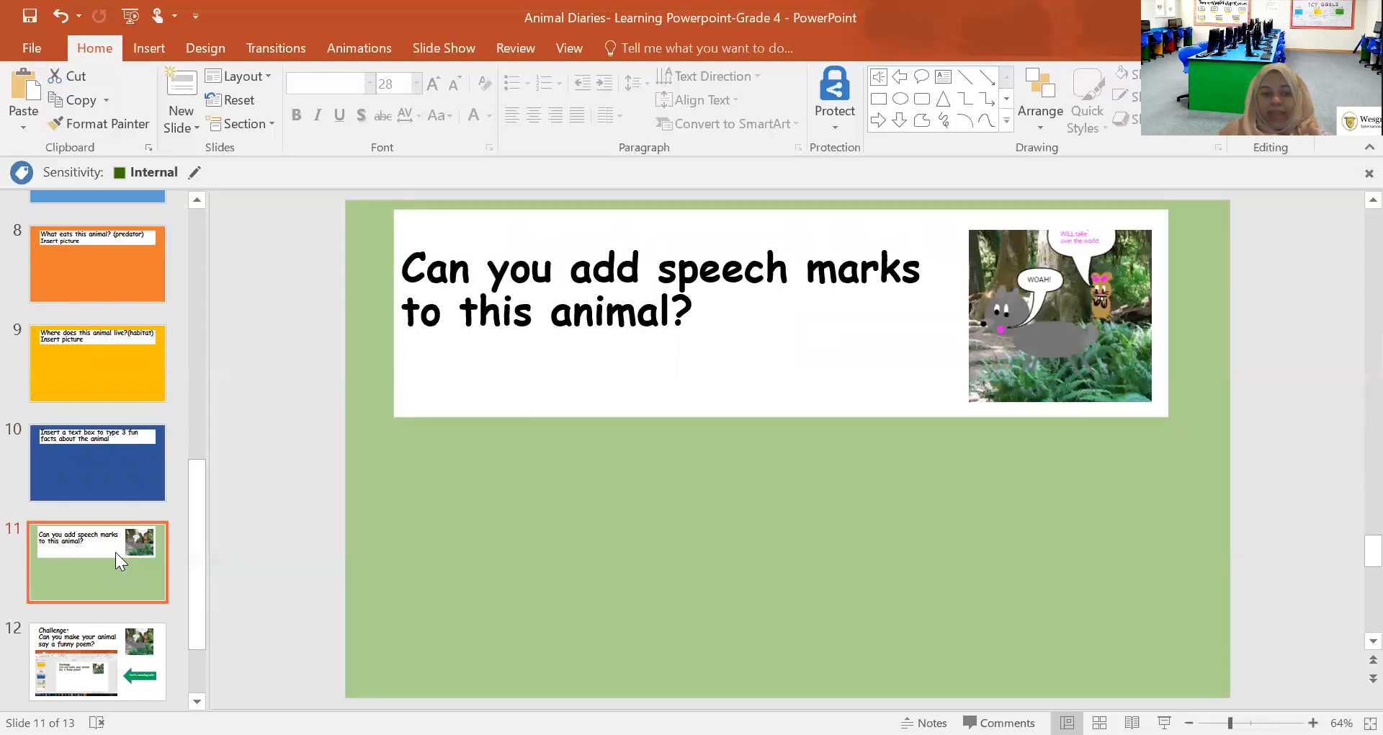
mouse_move(382, 463)
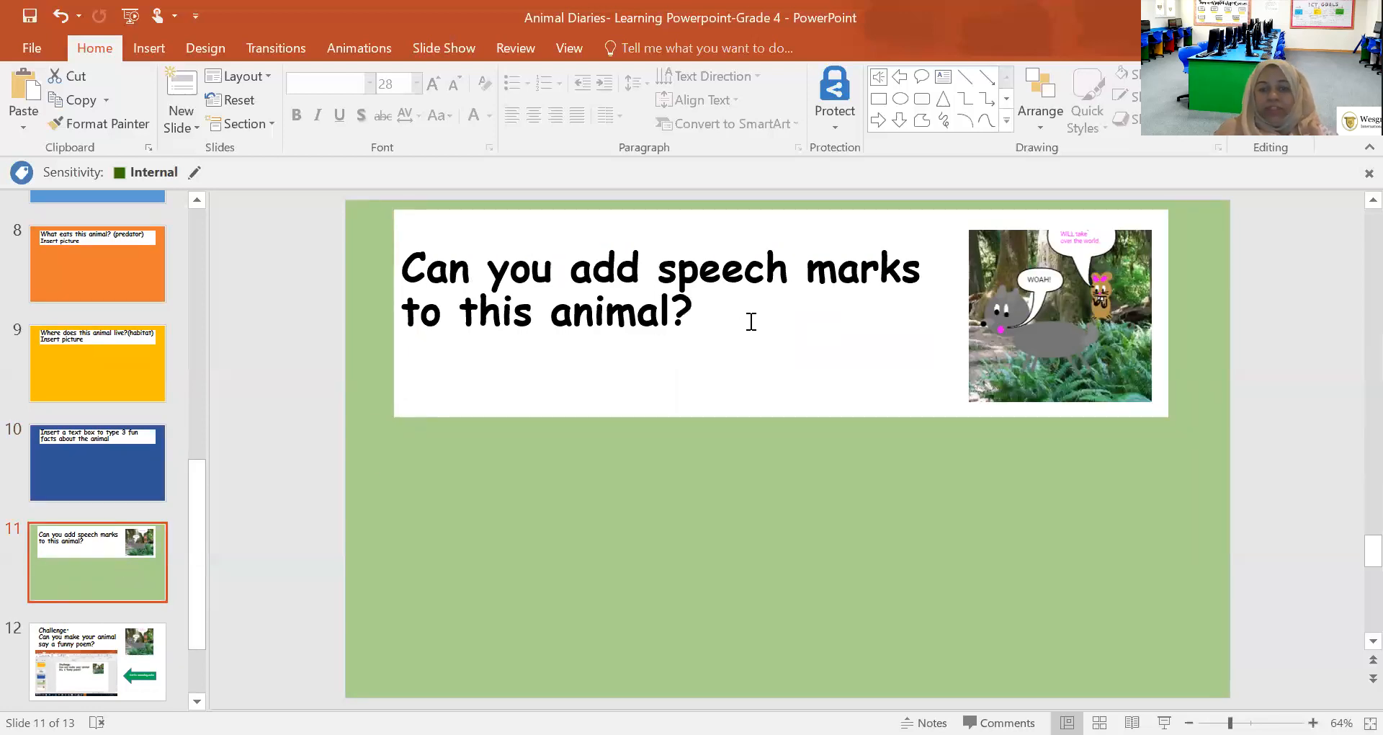
click(1058, 318)
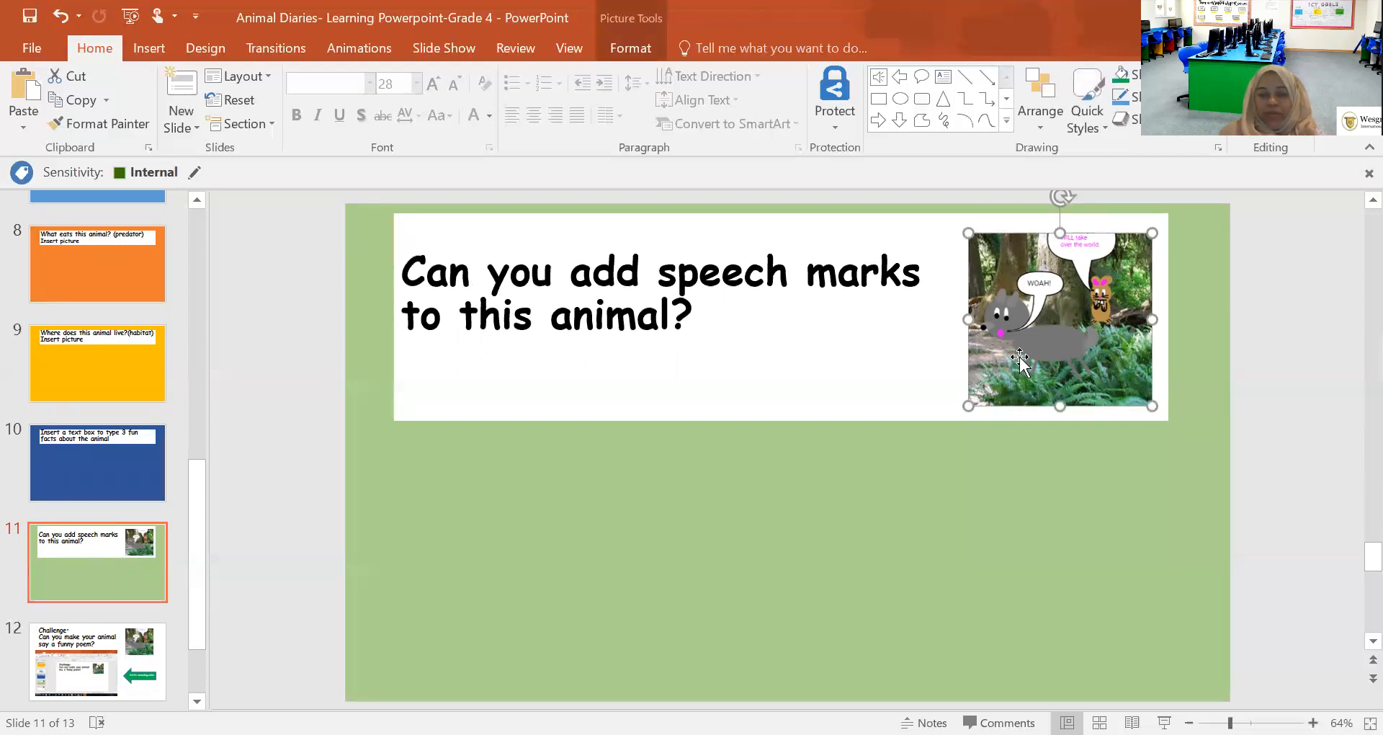
click(662, 582)
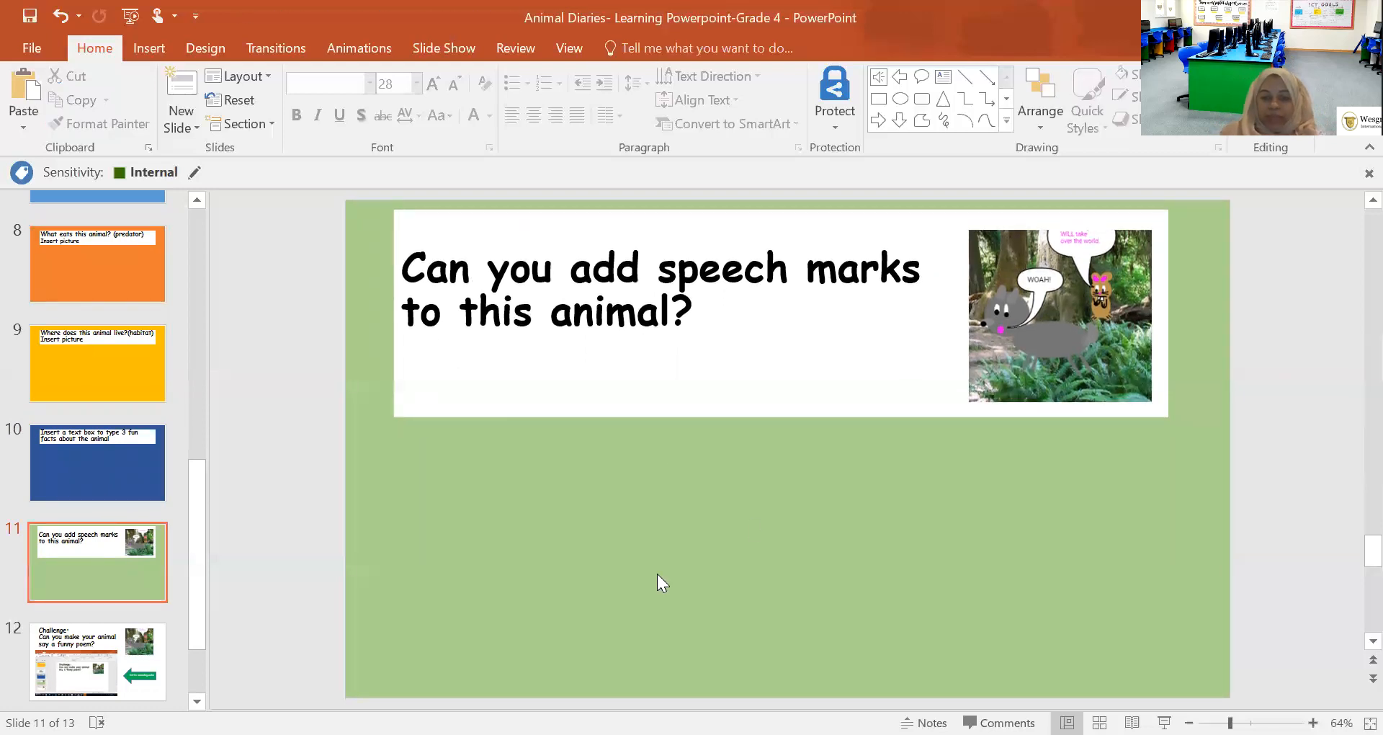
mouse_move(722, 518)
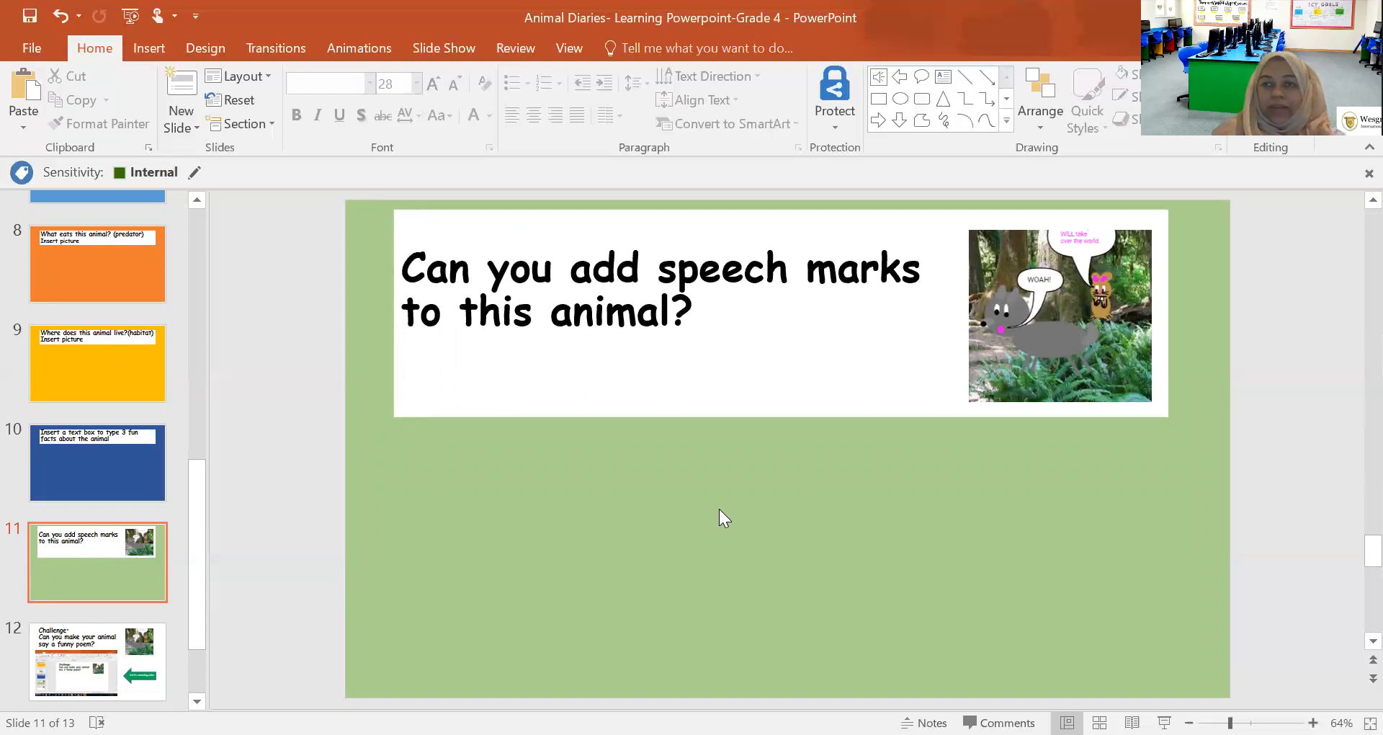
mouse_move(196, 16)
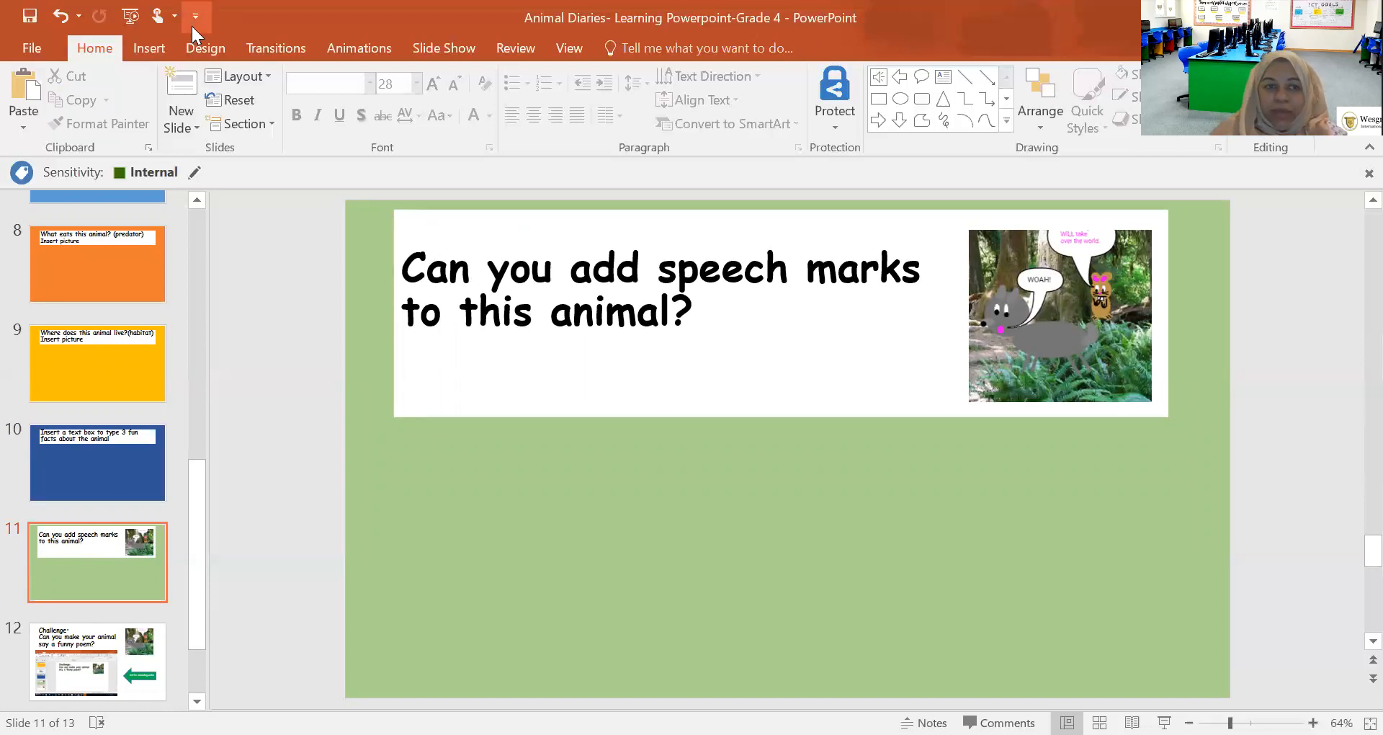
Bring up the Insert tab and point to its Shapes menu.
click(149, 47)
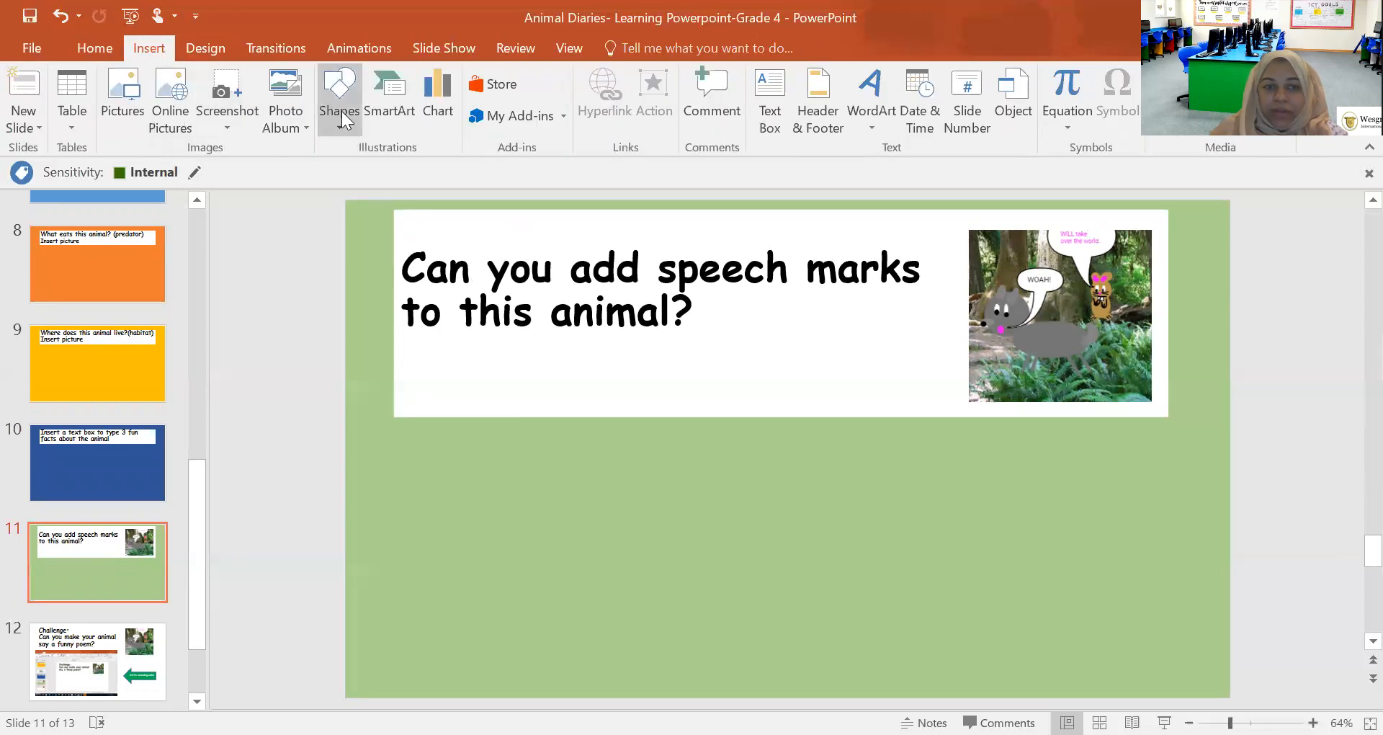
click(339, 88)
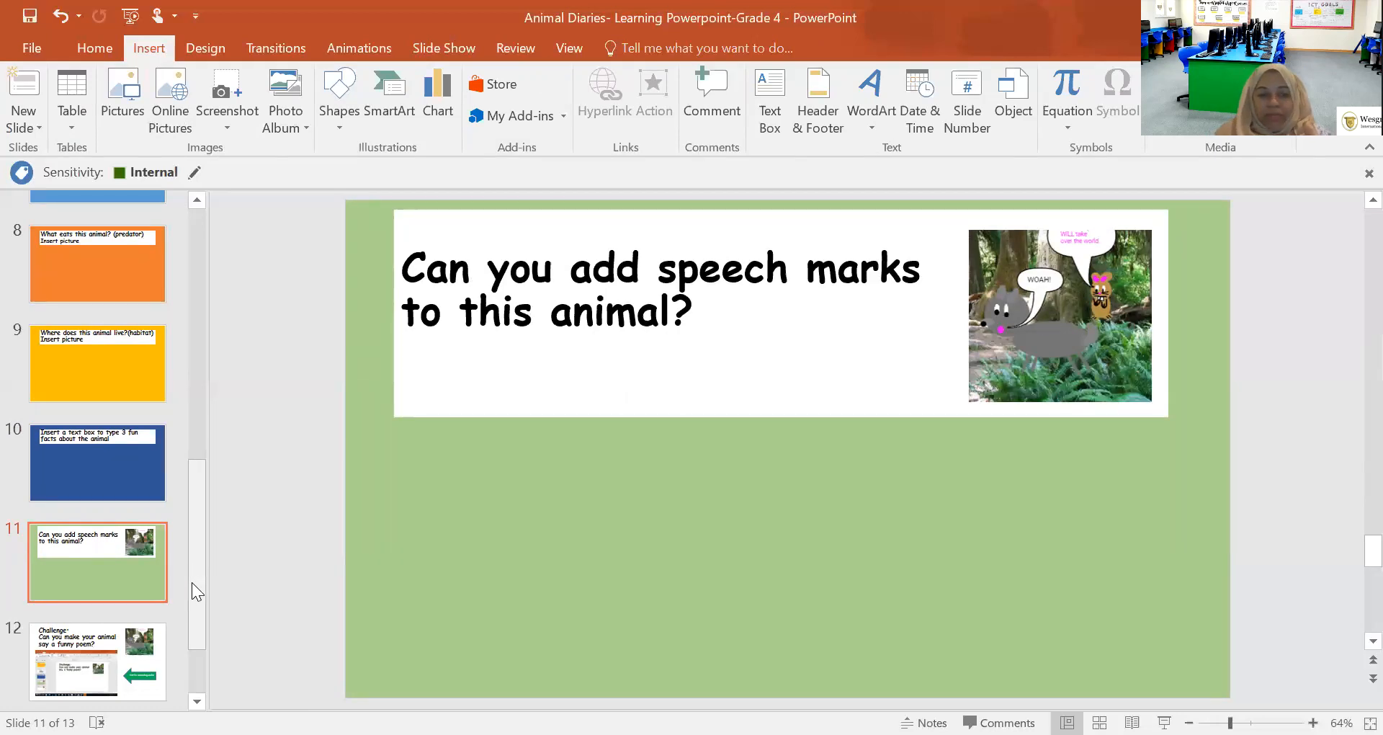
scroll(down, 3)
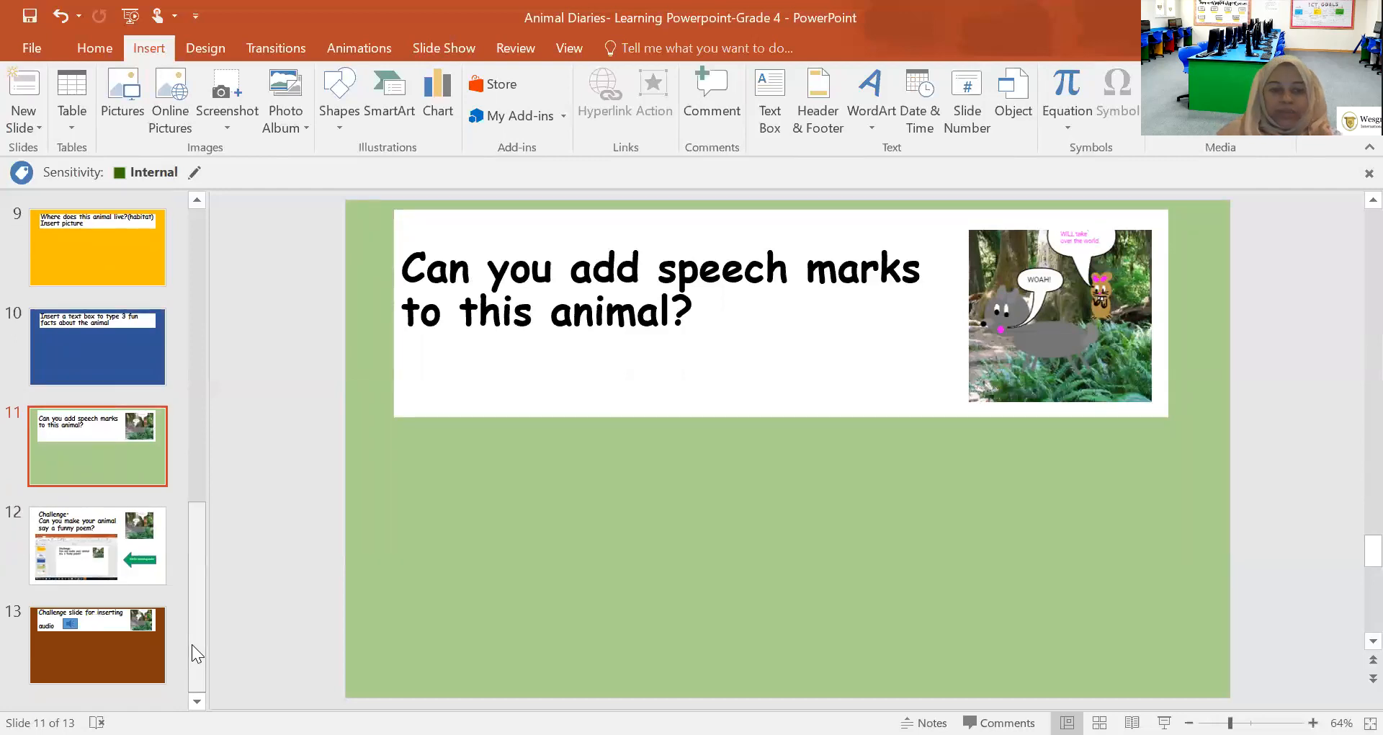
View the funny poem and audio challenge slides, then show slide 4 on adding shapes.
click(97, 545)
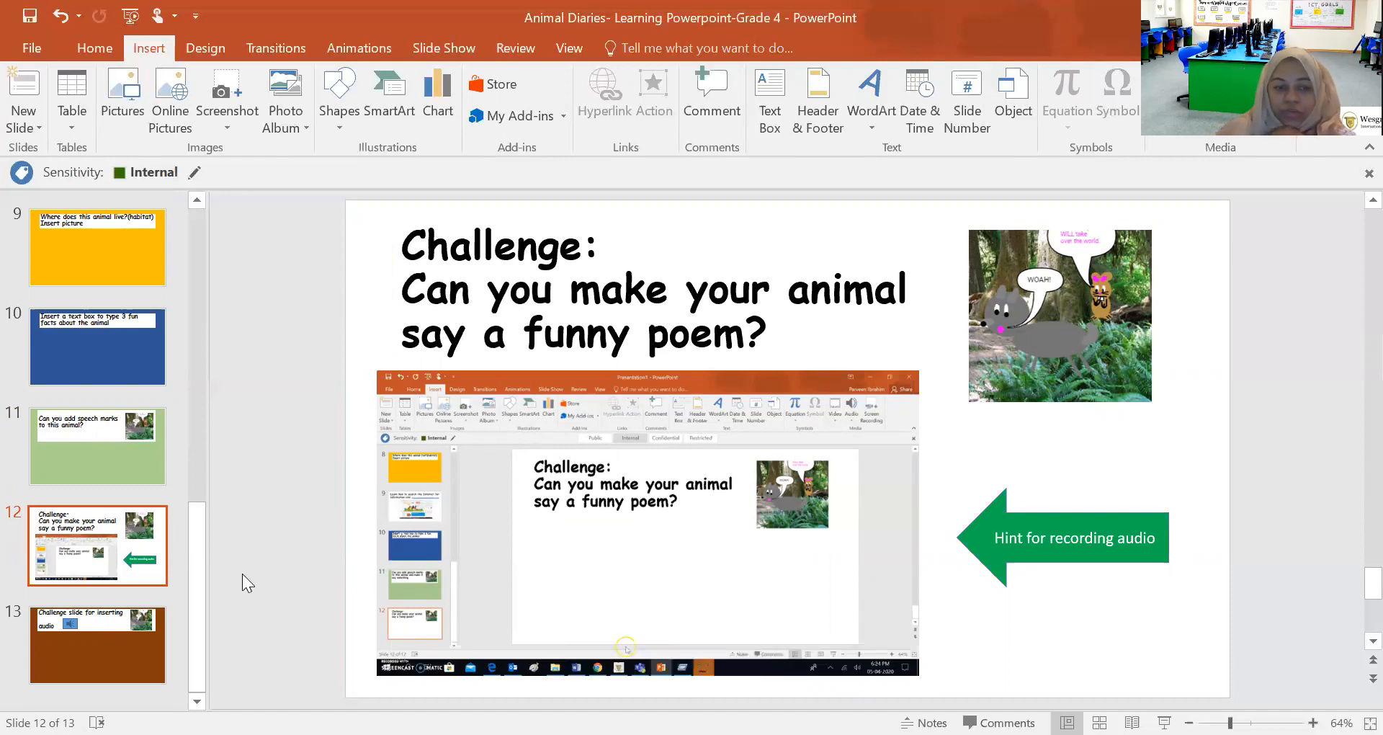
click(97, 643)
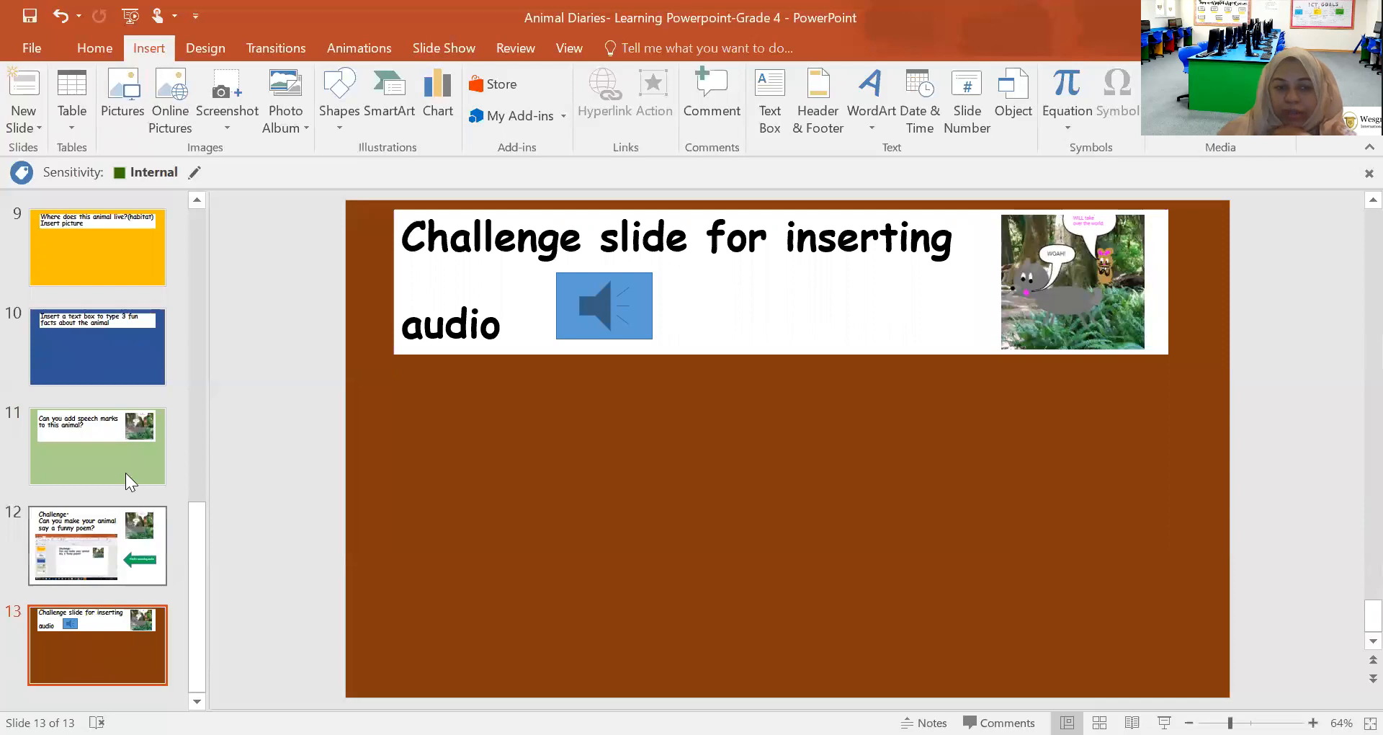
mouse_move(205, 232)
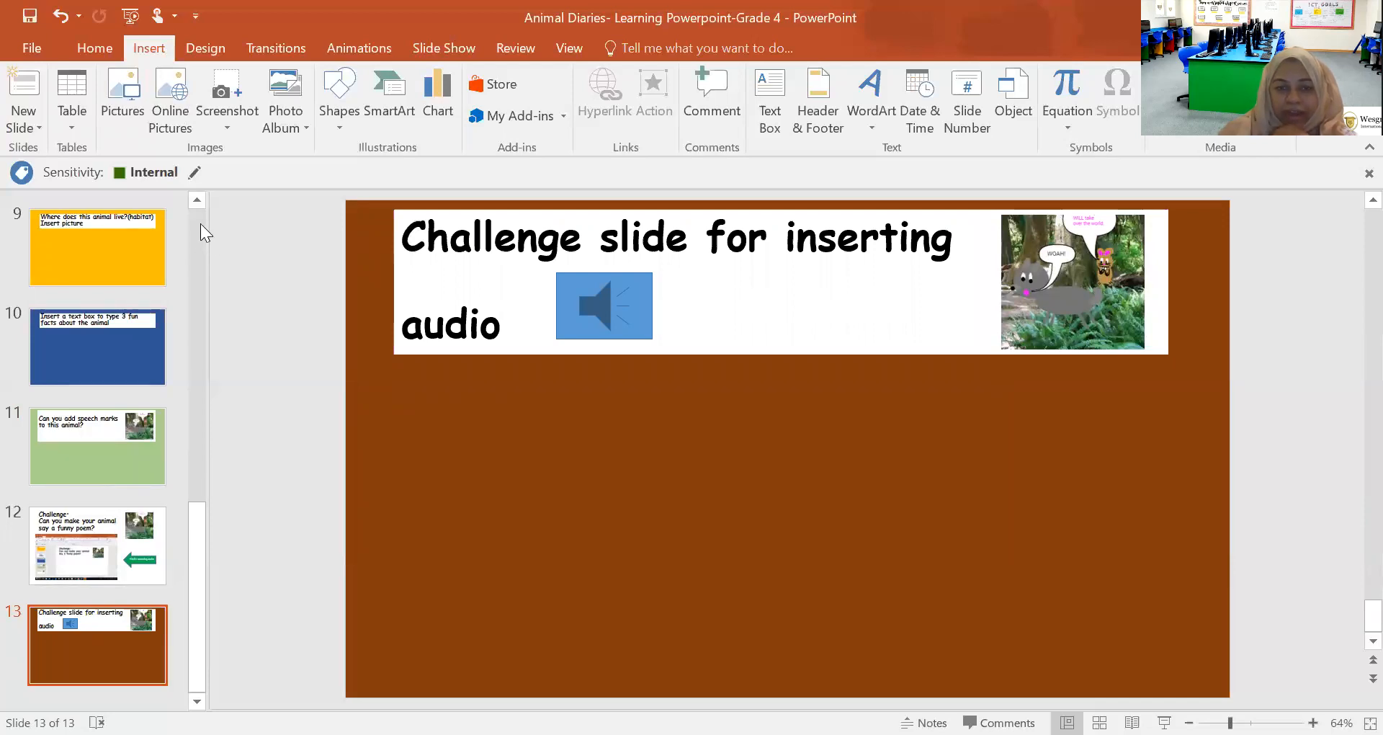
scroll(up, 3)
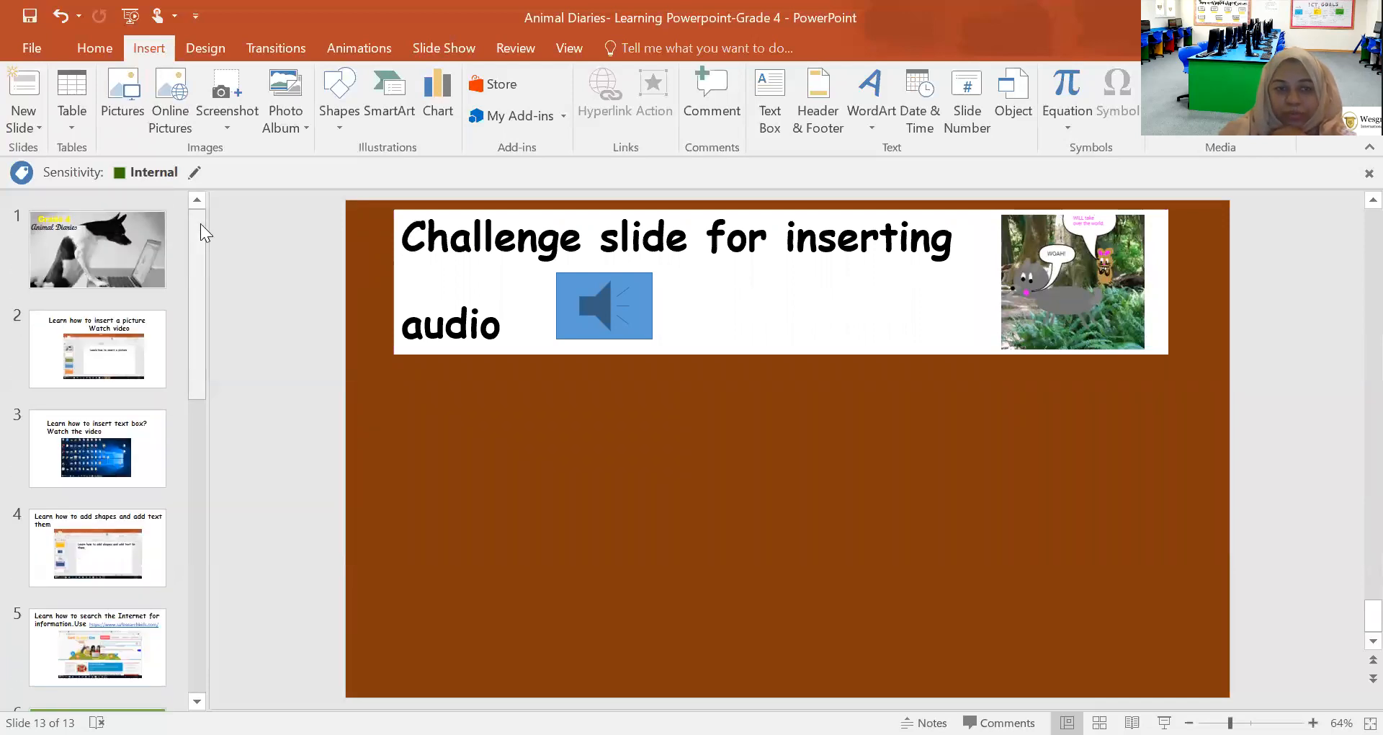
click(97, 547)
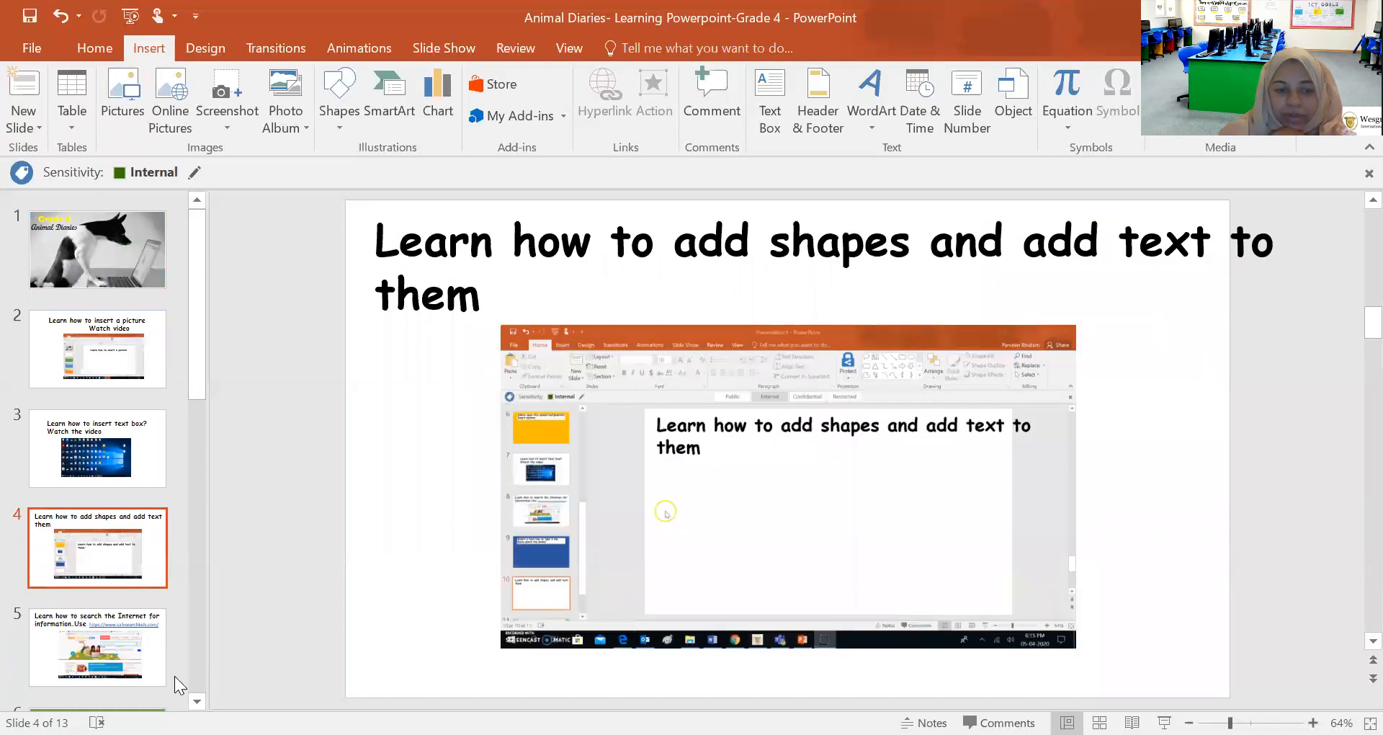
scroll(down, 3)
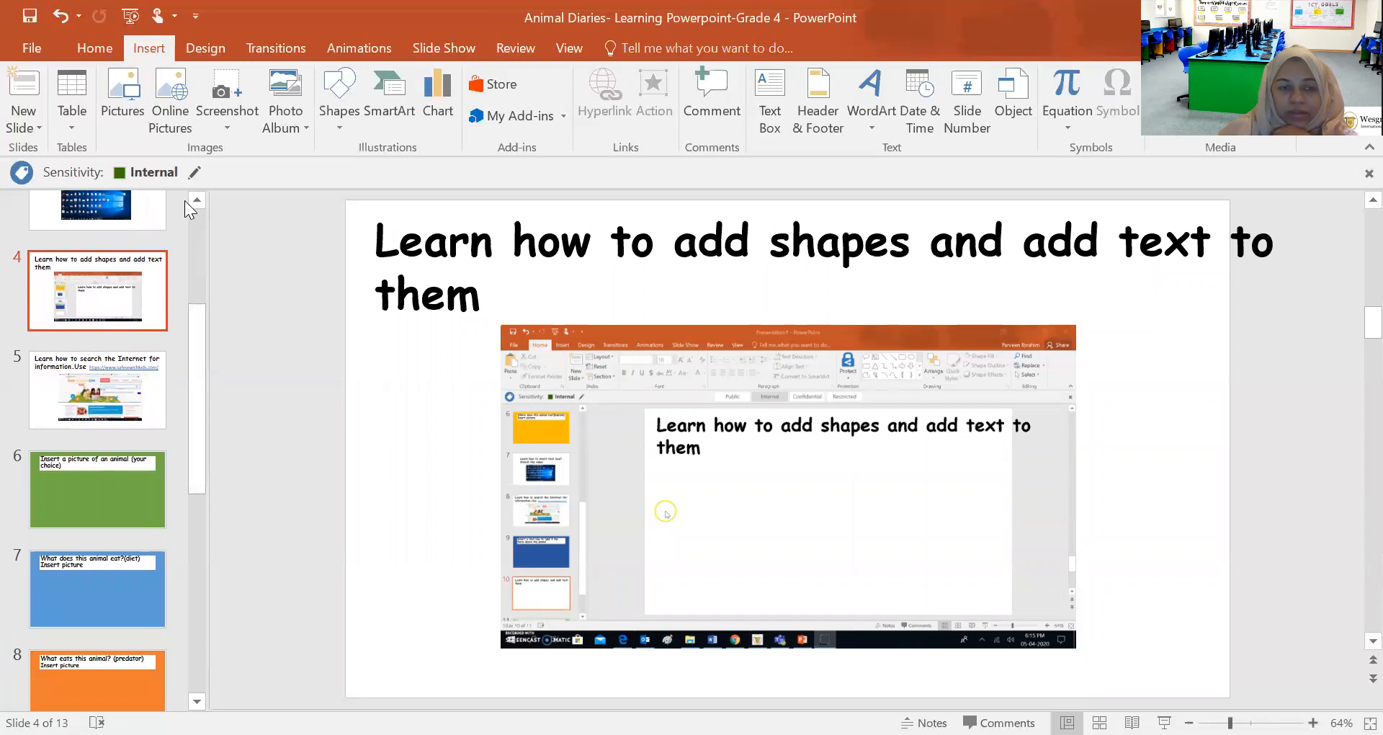
scroll(up, 3)
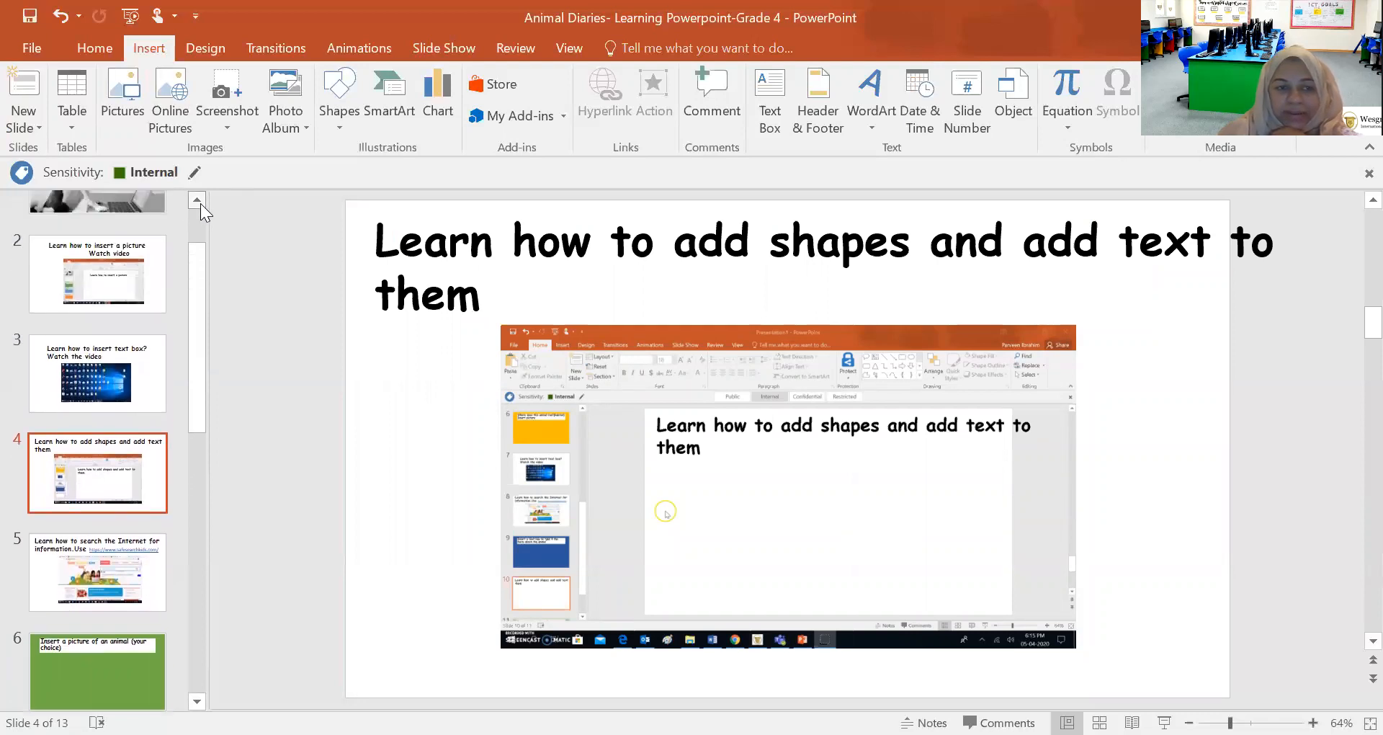